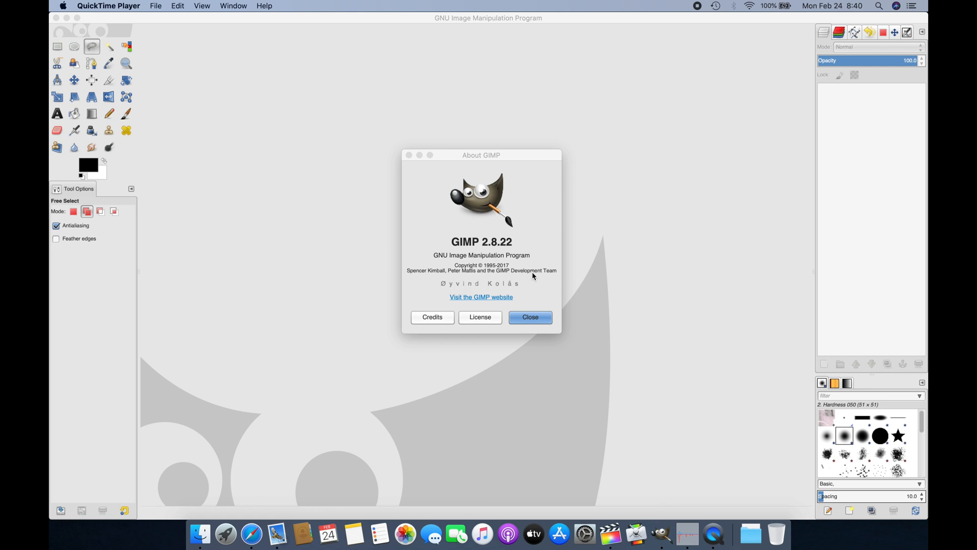
- Dismiss the About GIMP window and switch to the Finder folder with the portrait JPEG
left_click(529, 317)
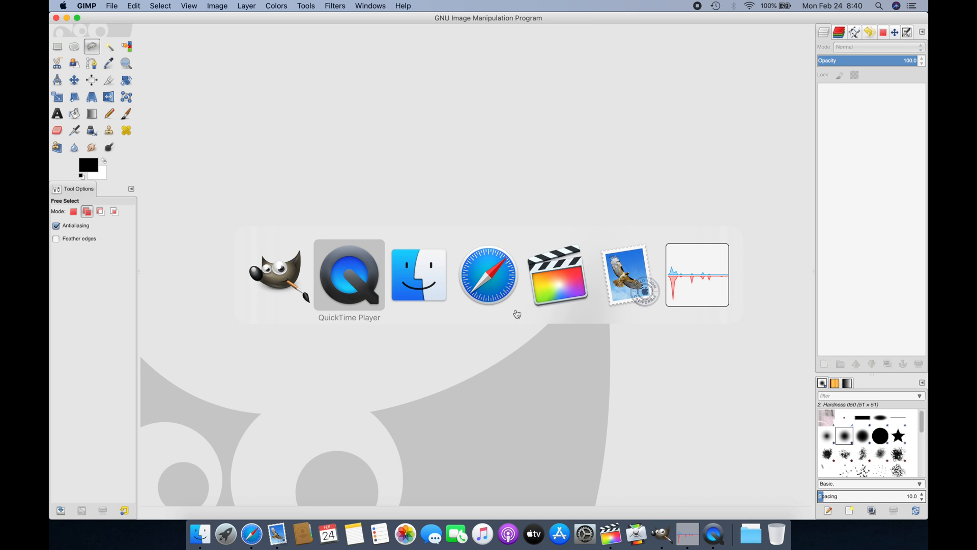
left_click(419, 274)
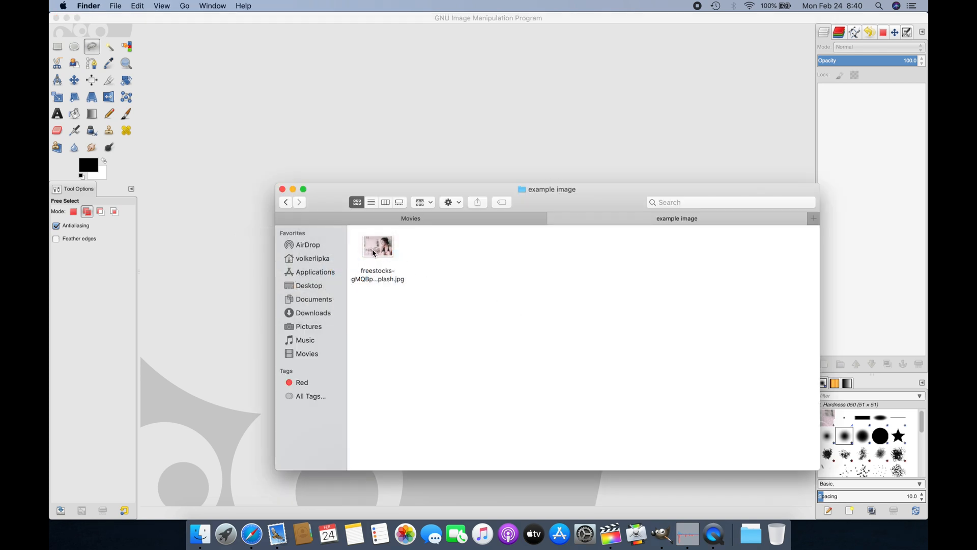
- Open the freestocks JPEG portrait from Finder into GIMP
double_click(378, 246)
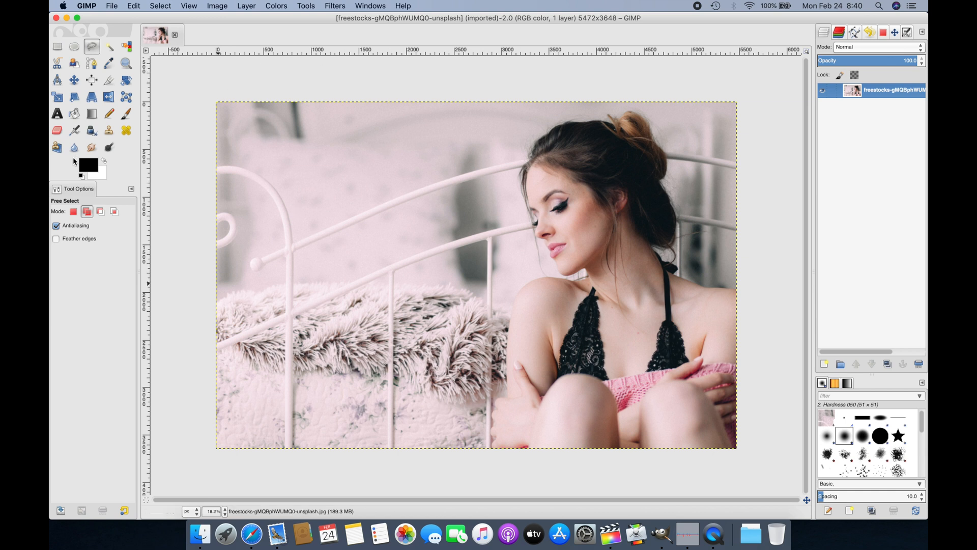
mouse_move(273, 234)
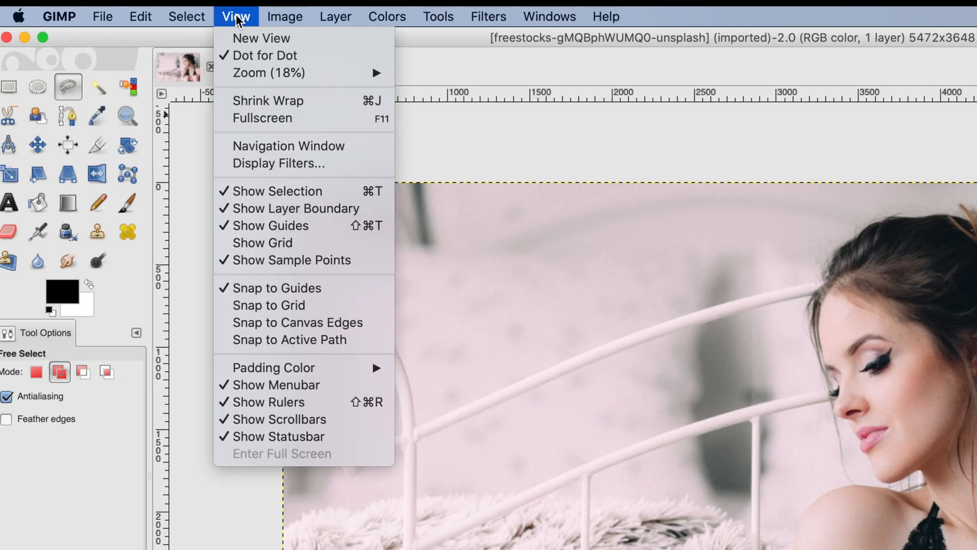
mouse_move(268, 73)
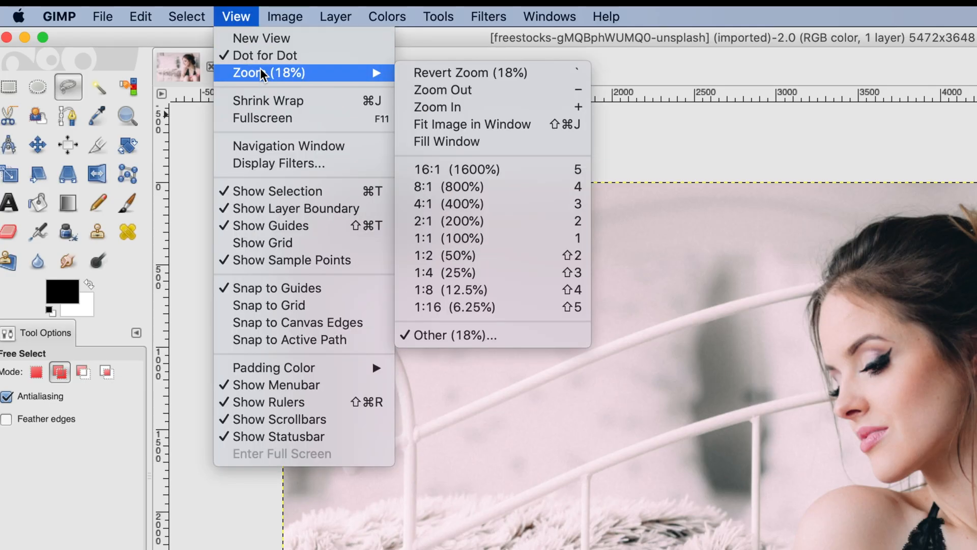
mouse_move(443, 90)
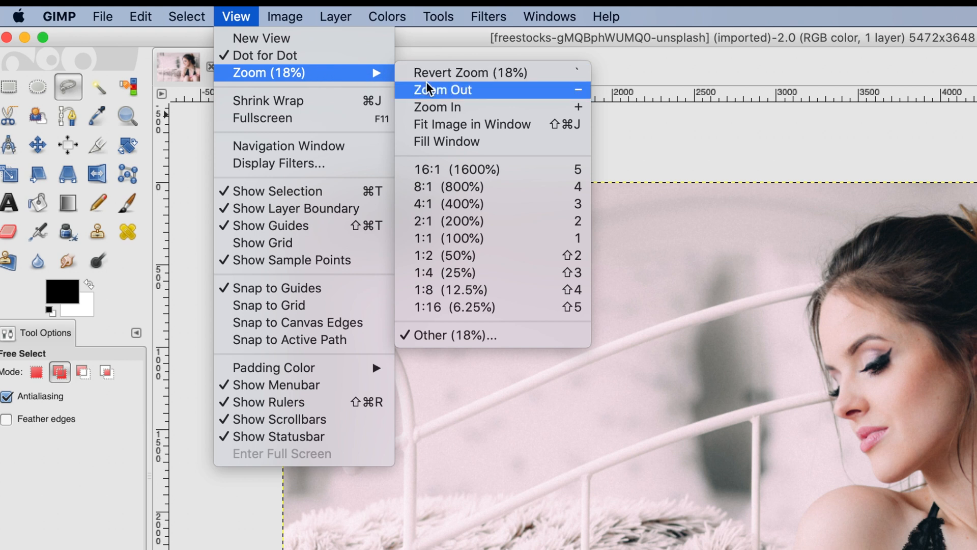
mouse_move(471, 124)
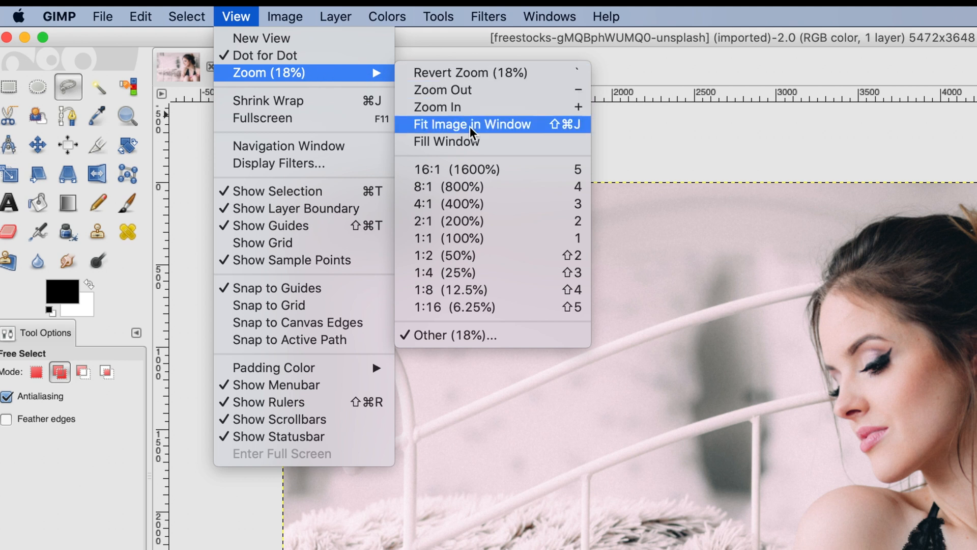
- Zoom so the whole portrait fits inside the image window
left_click(471, 124)
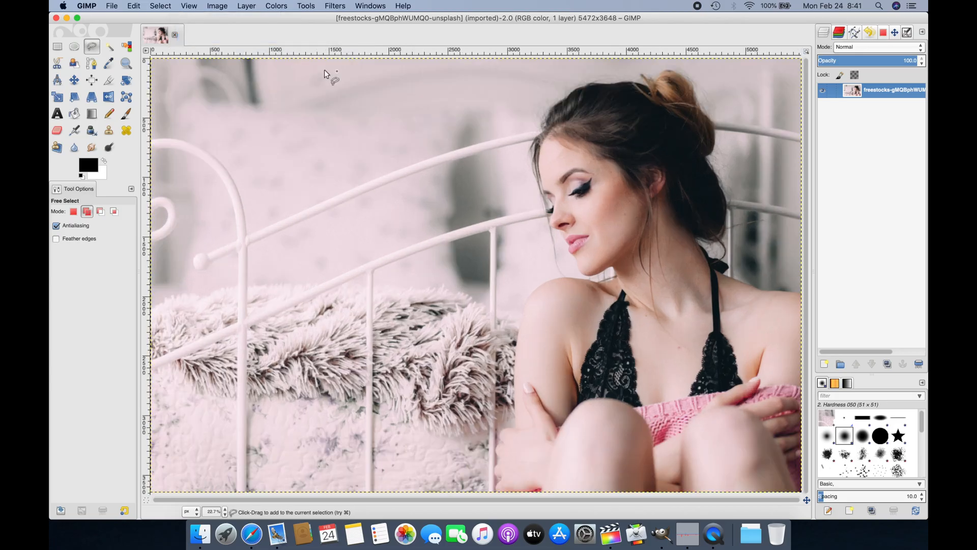
mouse_move(293, 155)
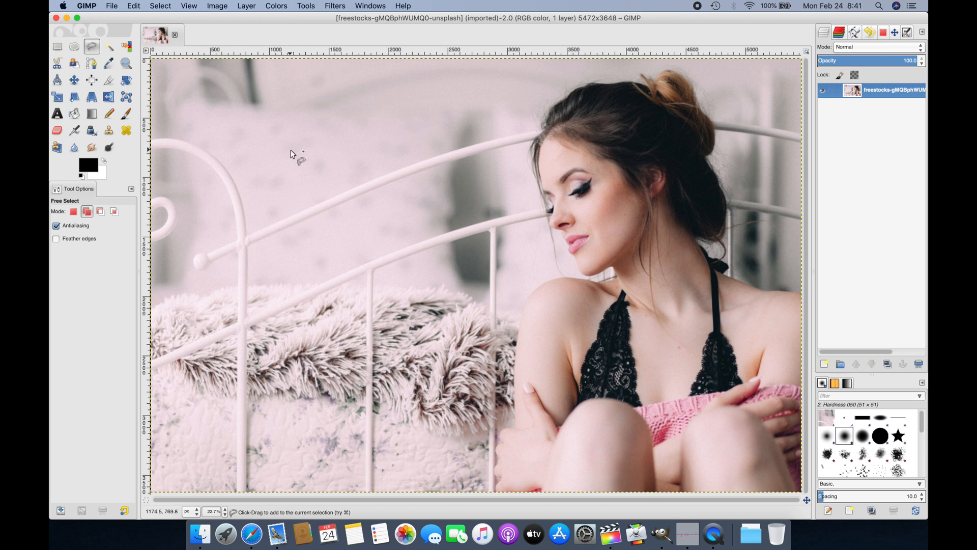
mouse_move(235, 144)
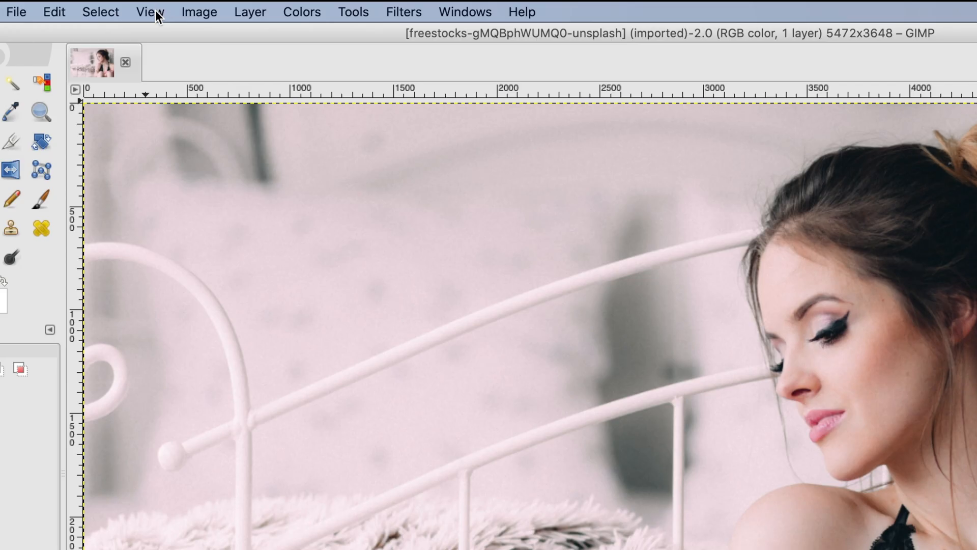
- Add an alpha channel to the portrait's single layer via Layer > Transparency
left_click(249, 13)
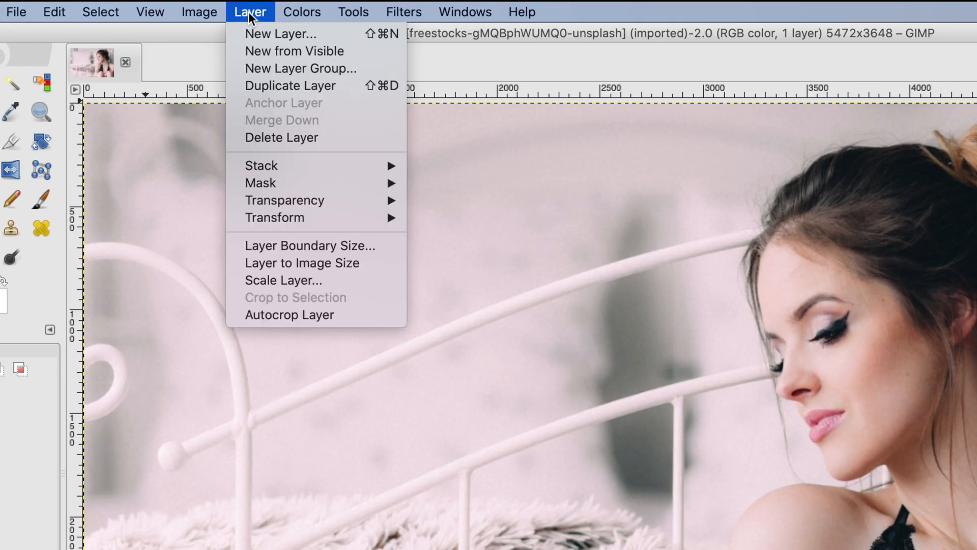
mouse_move(281, 34)
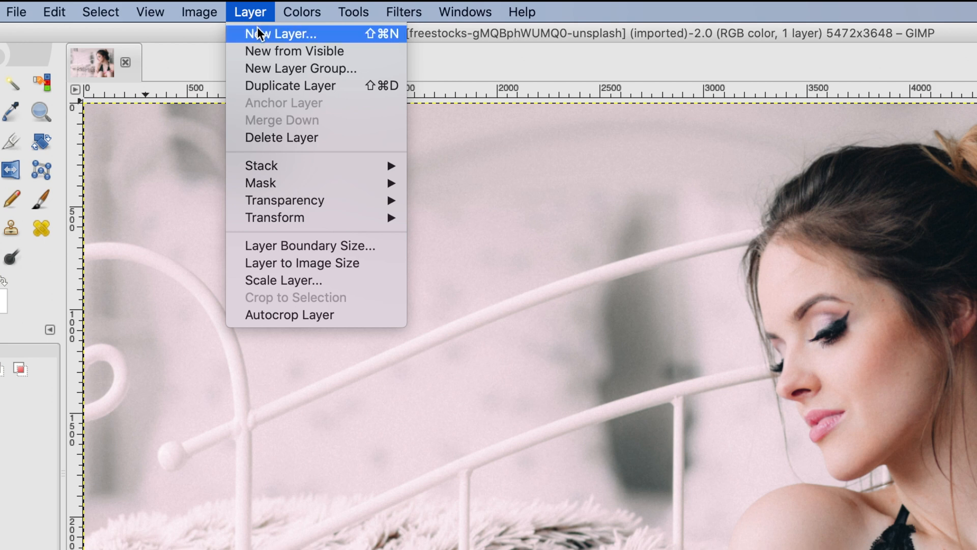
mouse_move(284, 200)
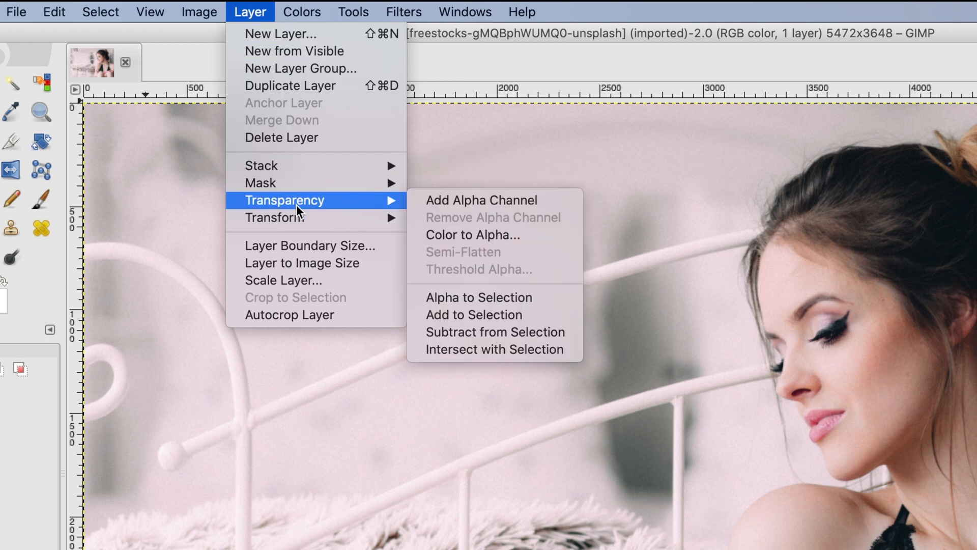
mouse_move(481, 200)
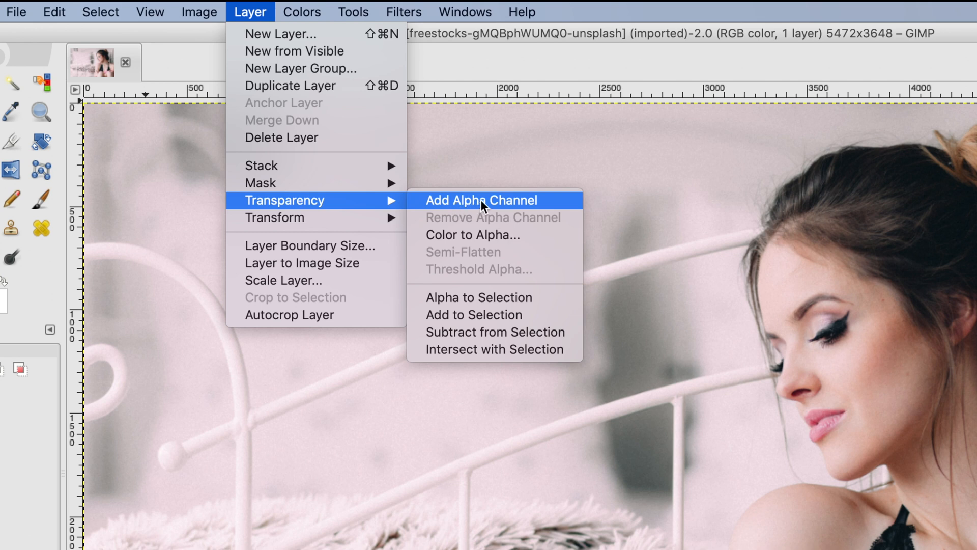
left_click(481, 200)
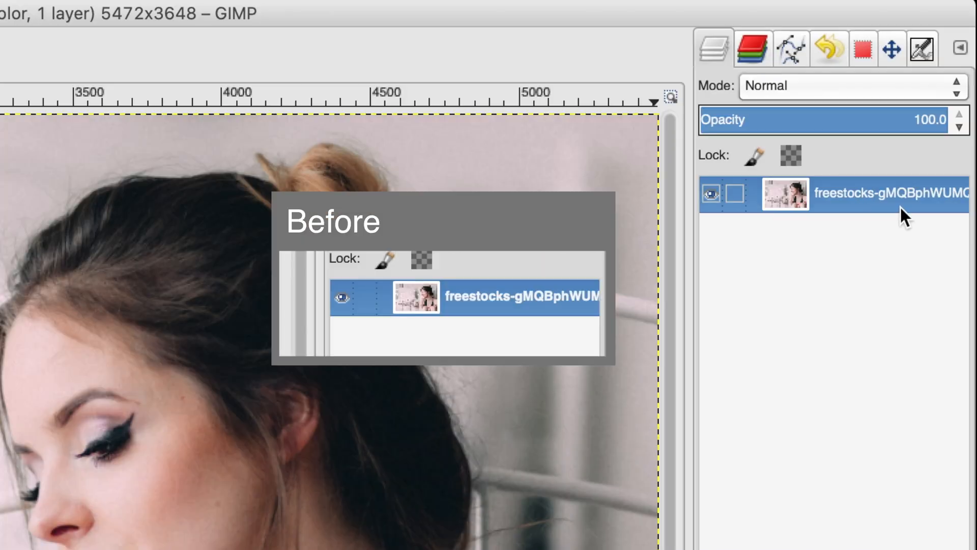
mouse_move(903, 210)
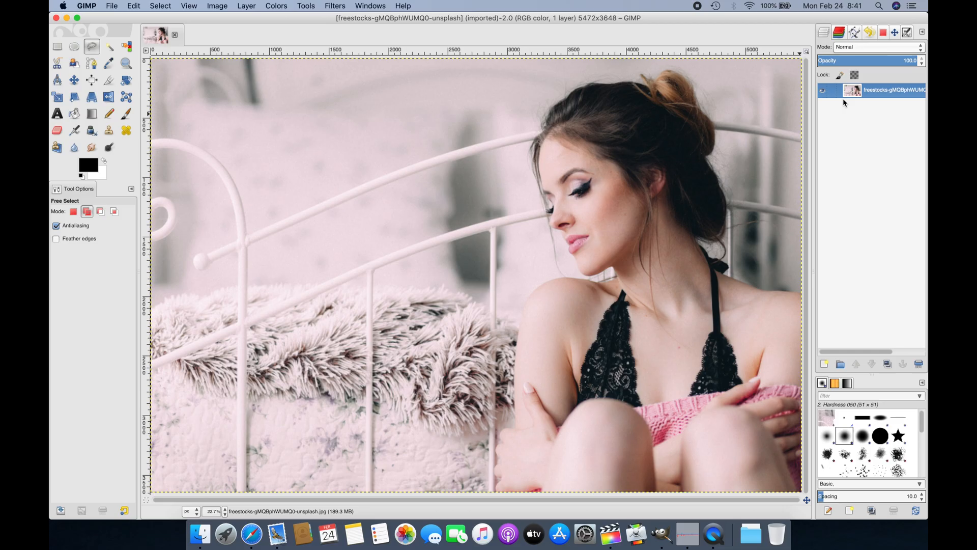
left_click(611, 158)
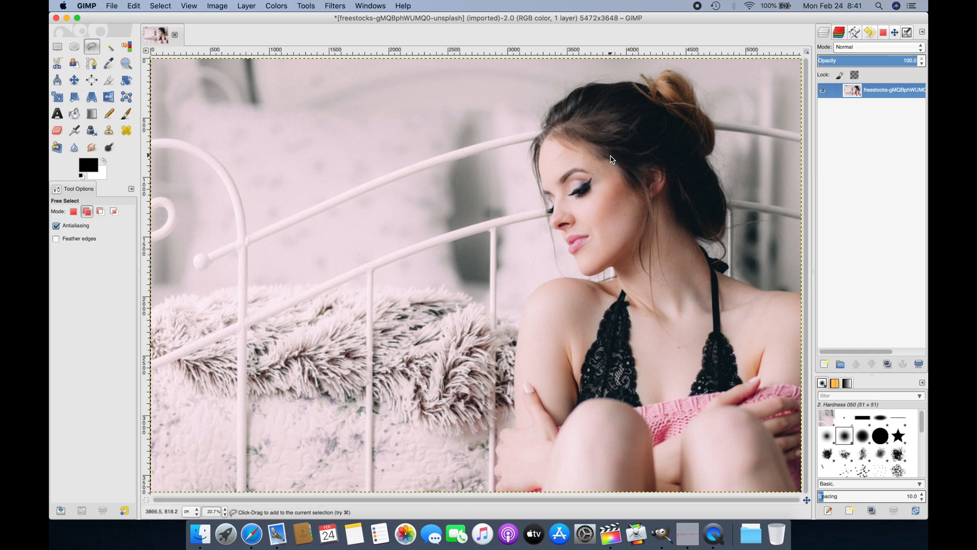
mouse_move(512, 205)
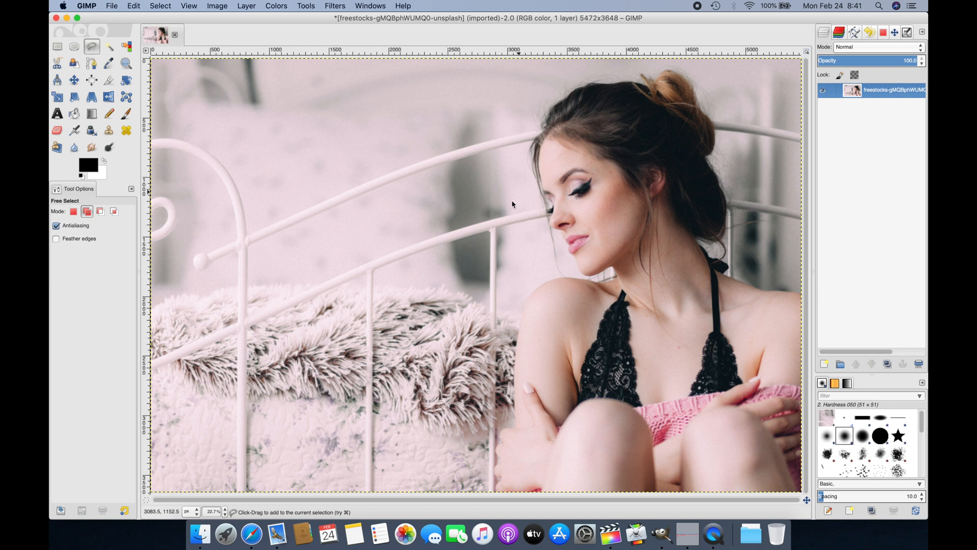
mouse_move(342, 207)
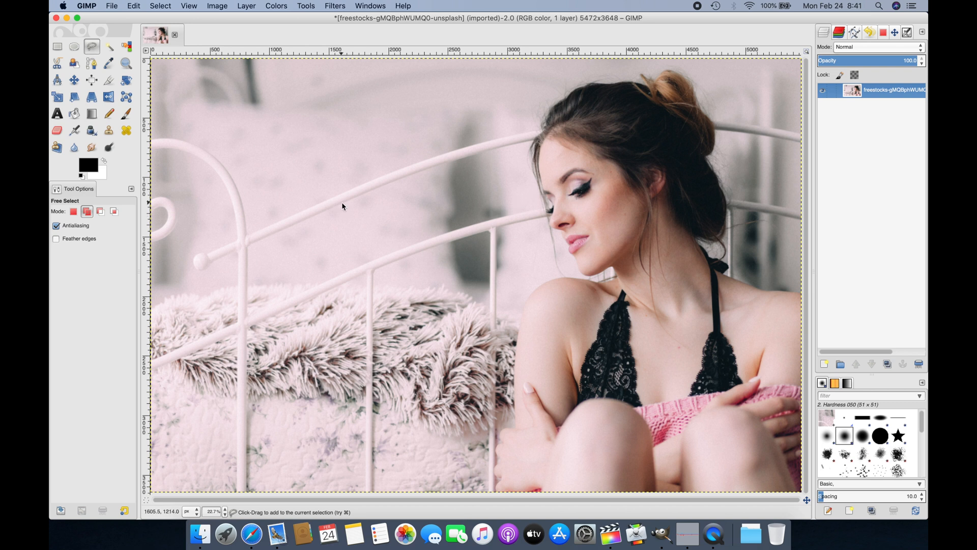
mouse_move(436, 290)
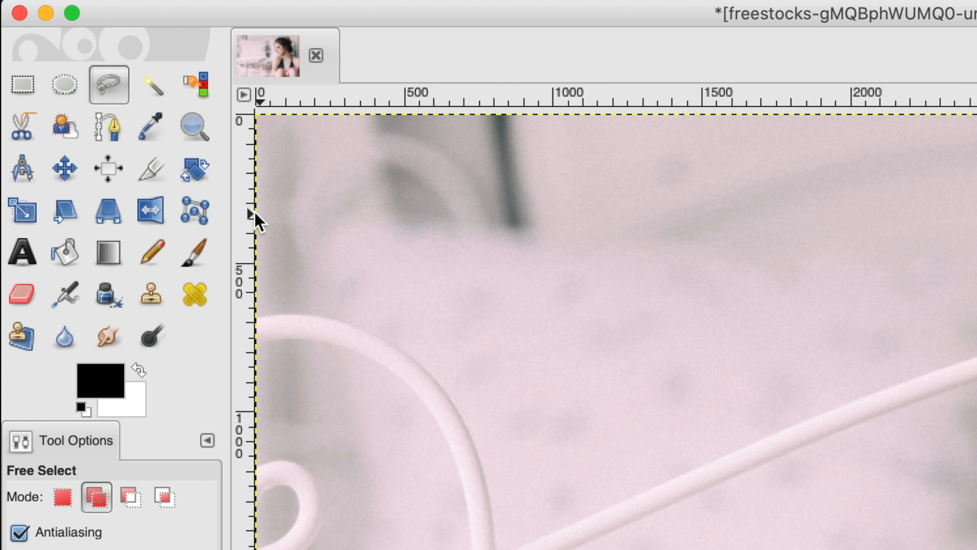
- Begin a Free Select outline with points along the woman's left edge
left_click(149, 210)
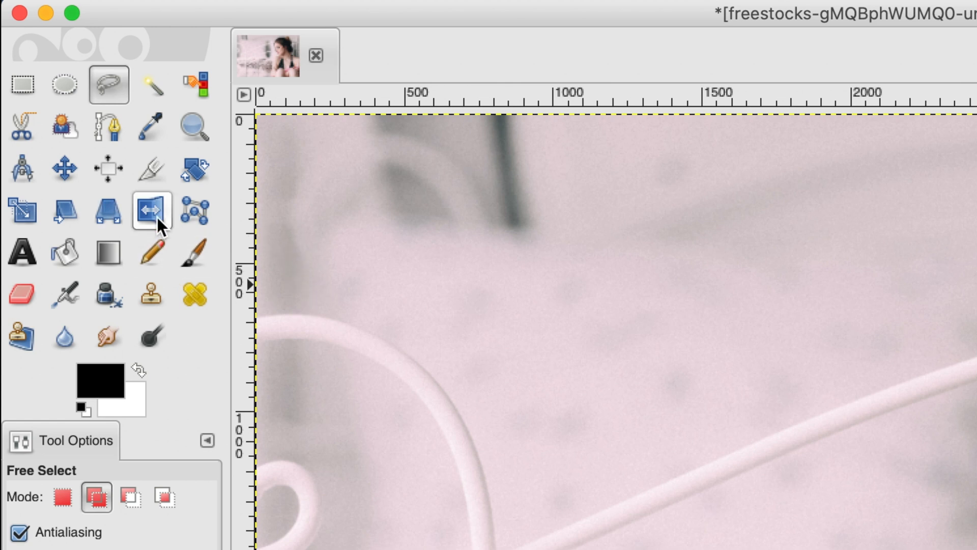
left_click(64, 168)
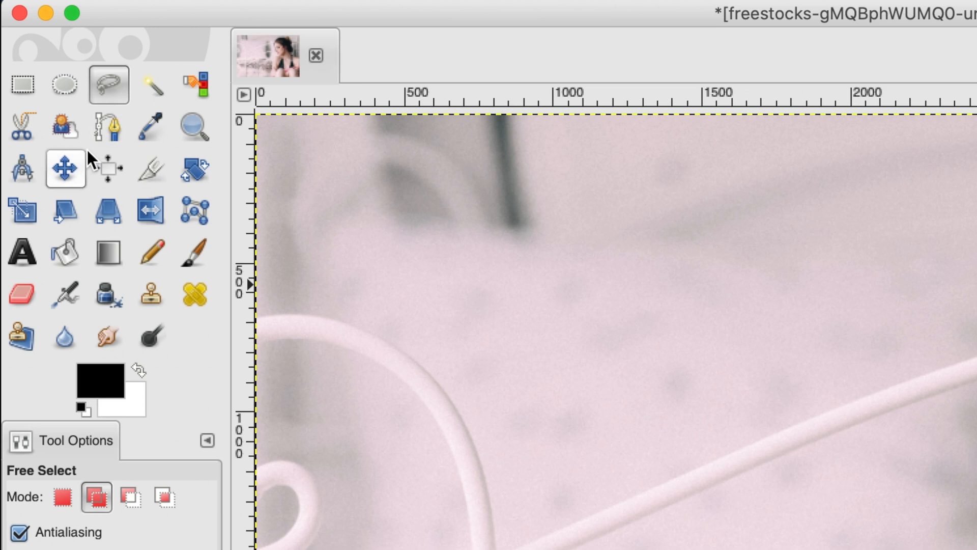
mouse_move(112, 85)
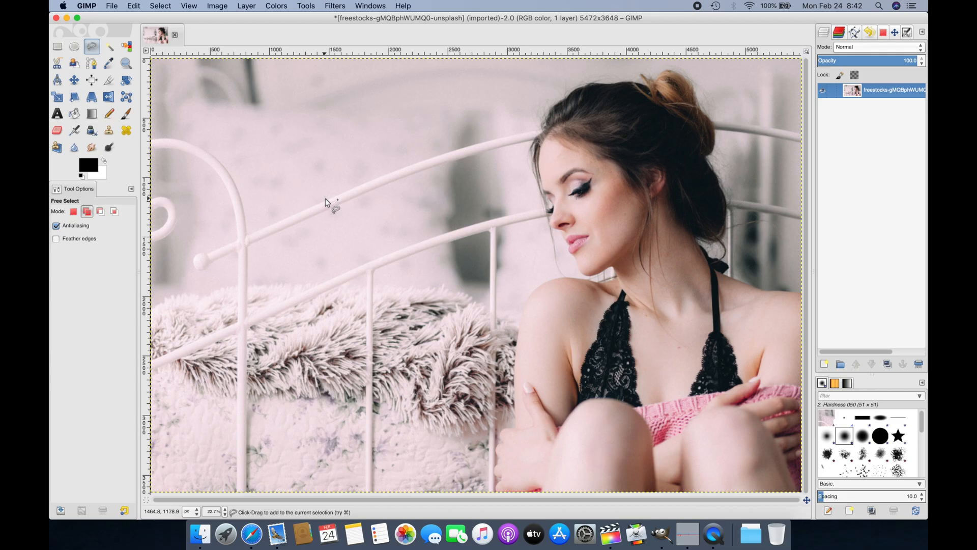
mouse_move(487, 365)
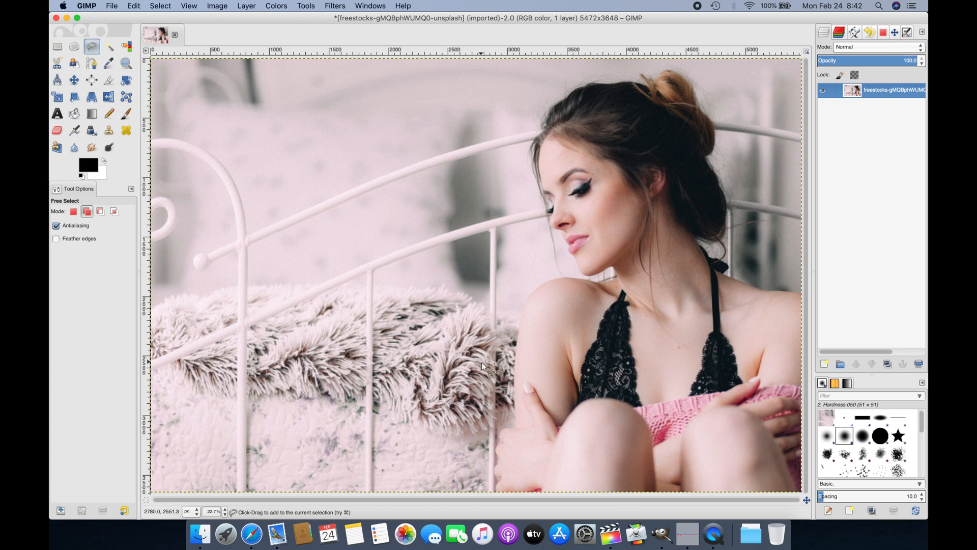
mouse_move(592, 329)
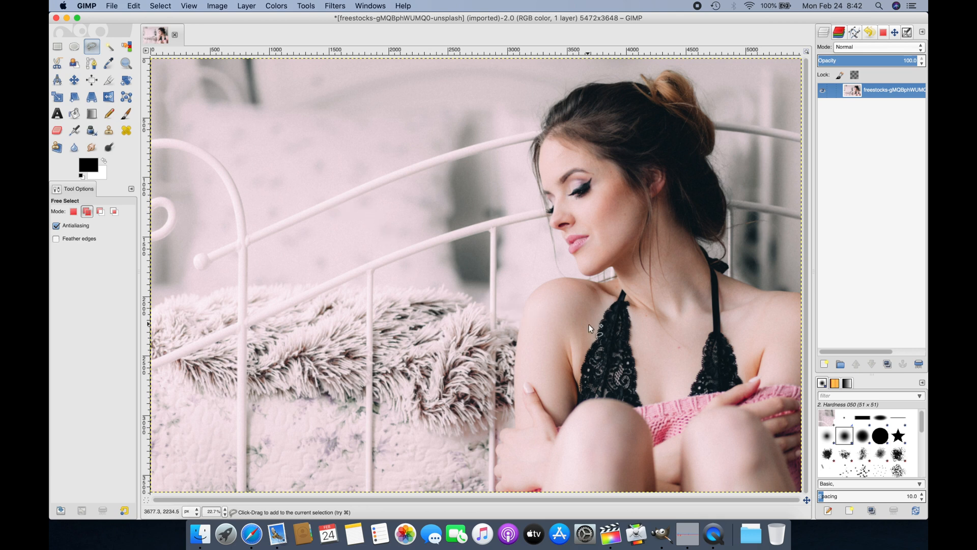
mouse_move(521, 343)
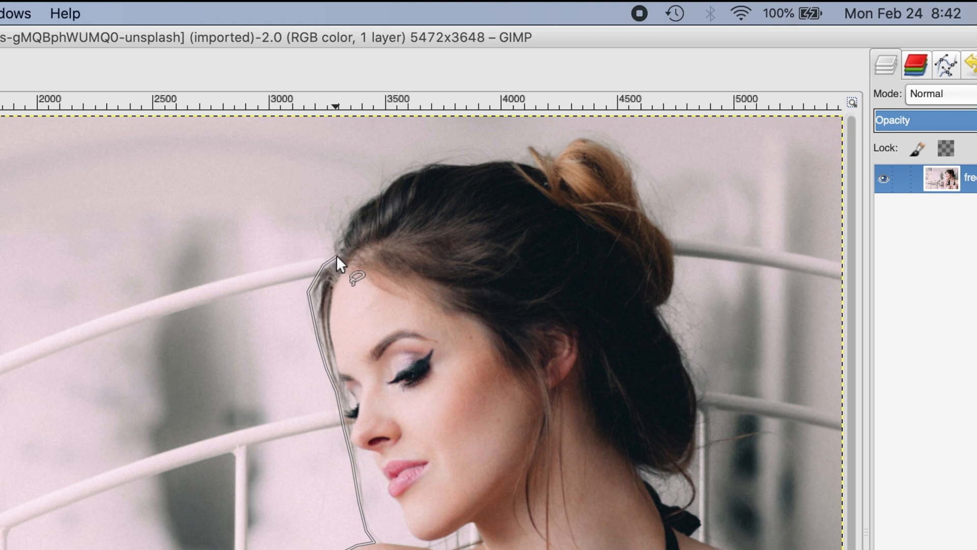
- Trace the outline up her hair's left edge, over the head and around the bun's top and right side
left_click(335, 234)
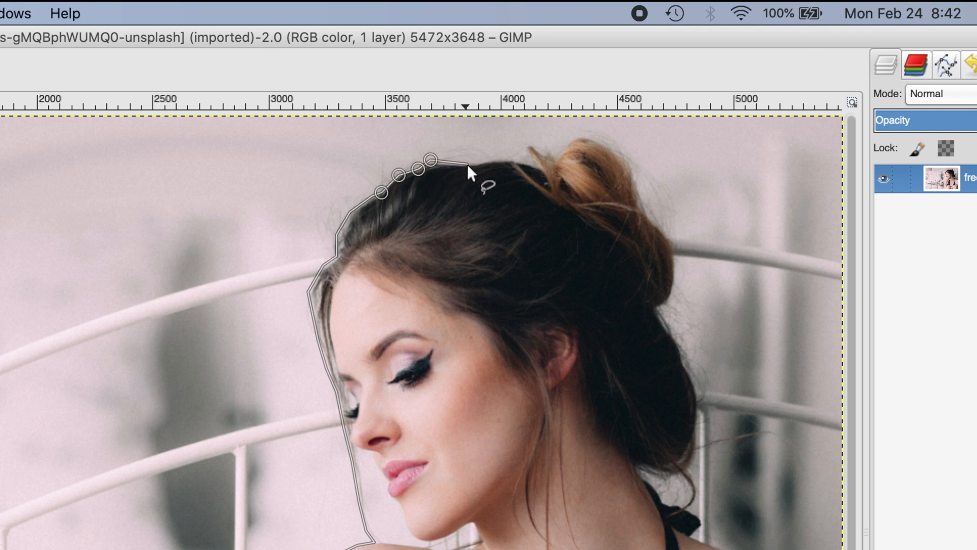
left_click(463, 167)
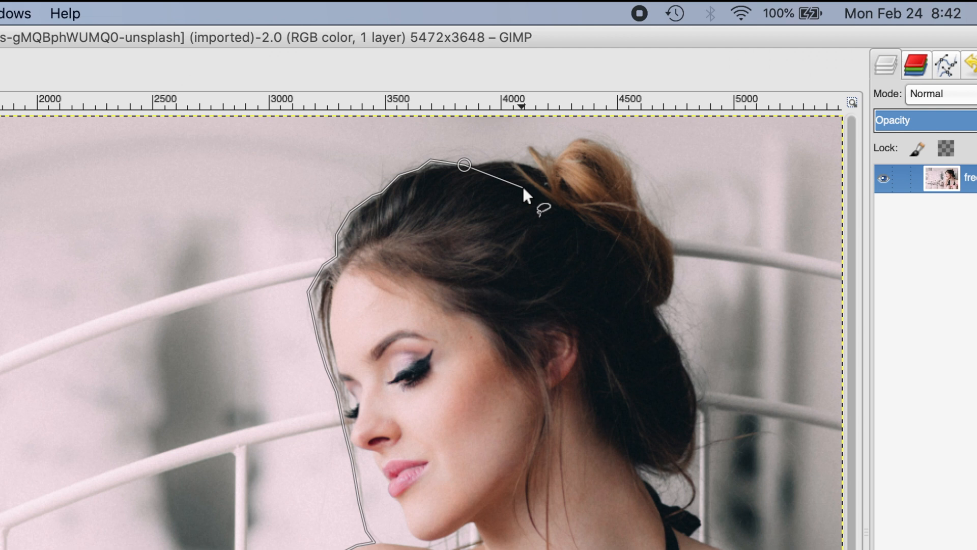
left_click(423, 161)
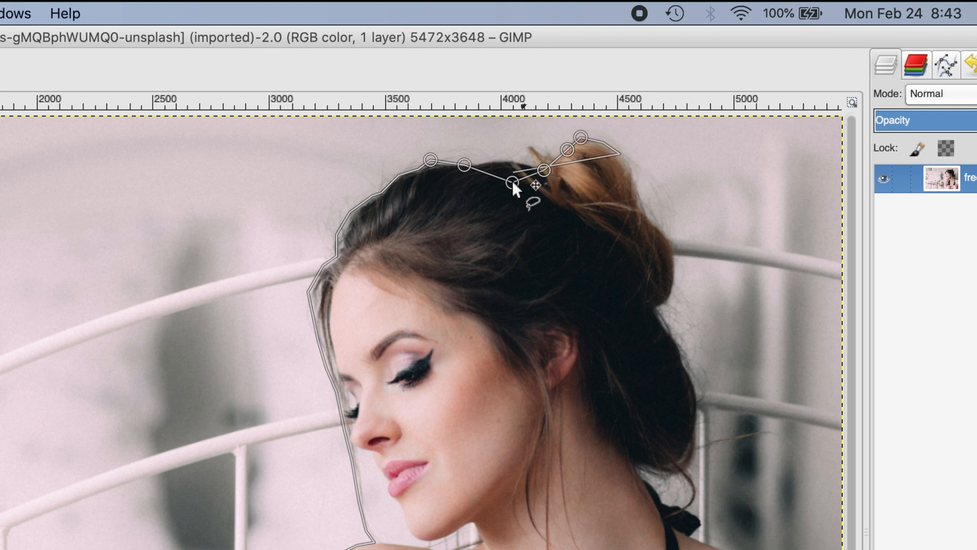
left_click(510, 182)
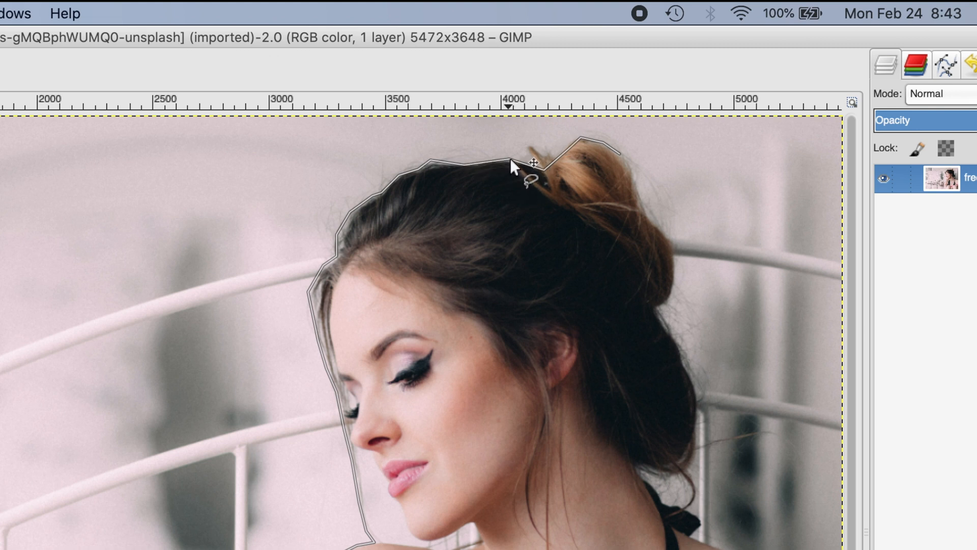
left_click(507, 162)
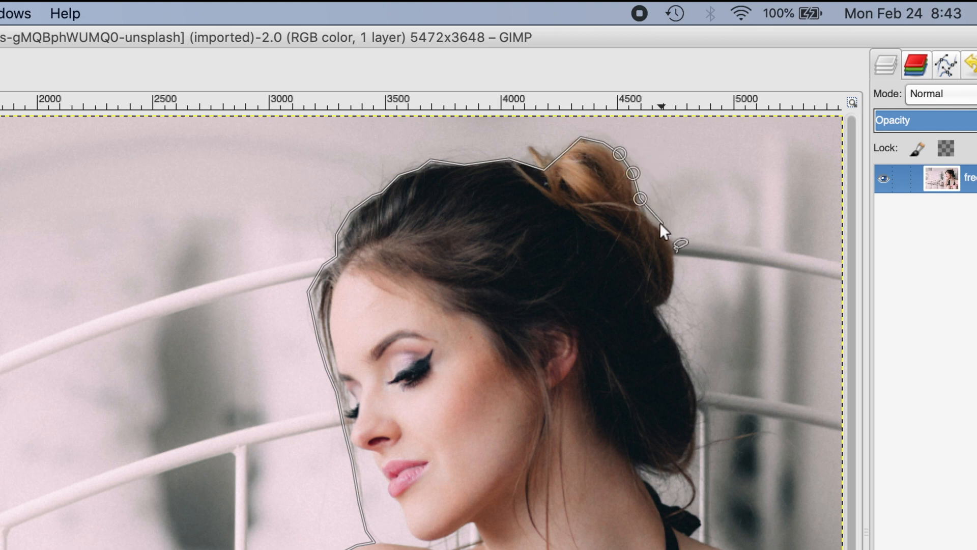
left_click(648, 217)
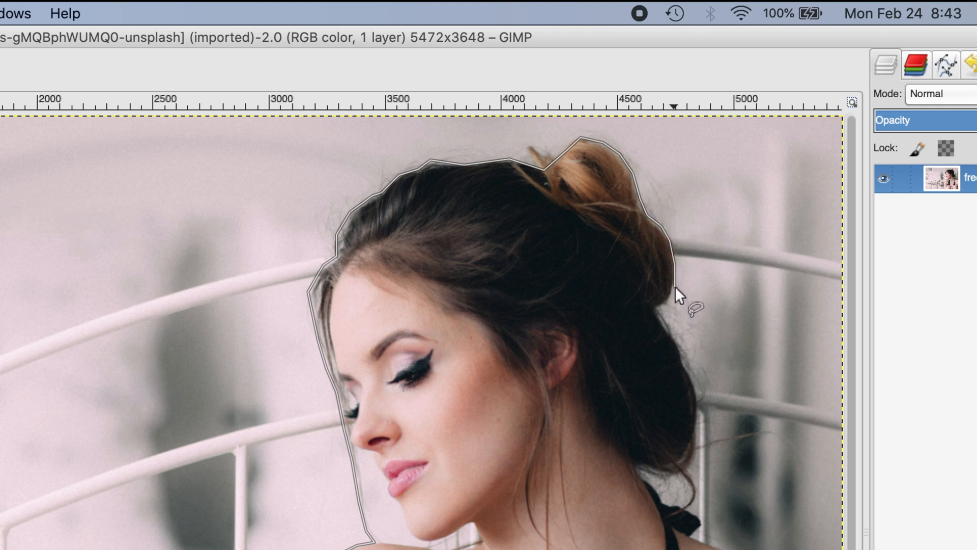
mouse_move(658, 314)
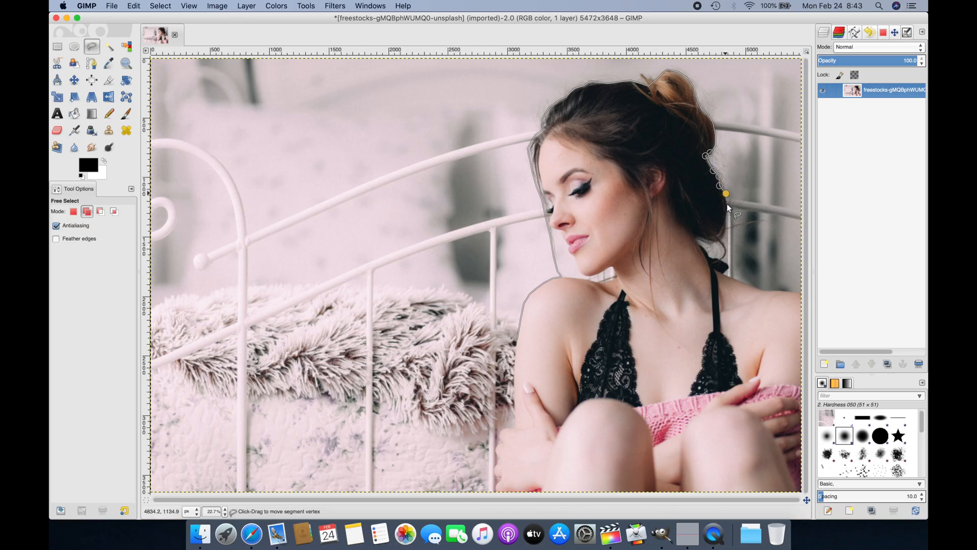
- Carry the outline past the bun down the right side of her hair
left_click(731, 267)
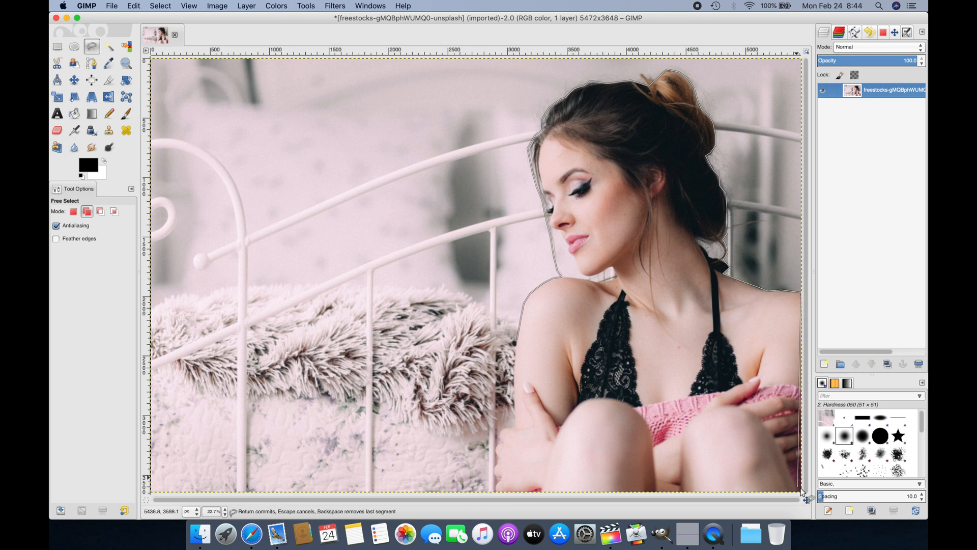
mouse_move(499, 496)
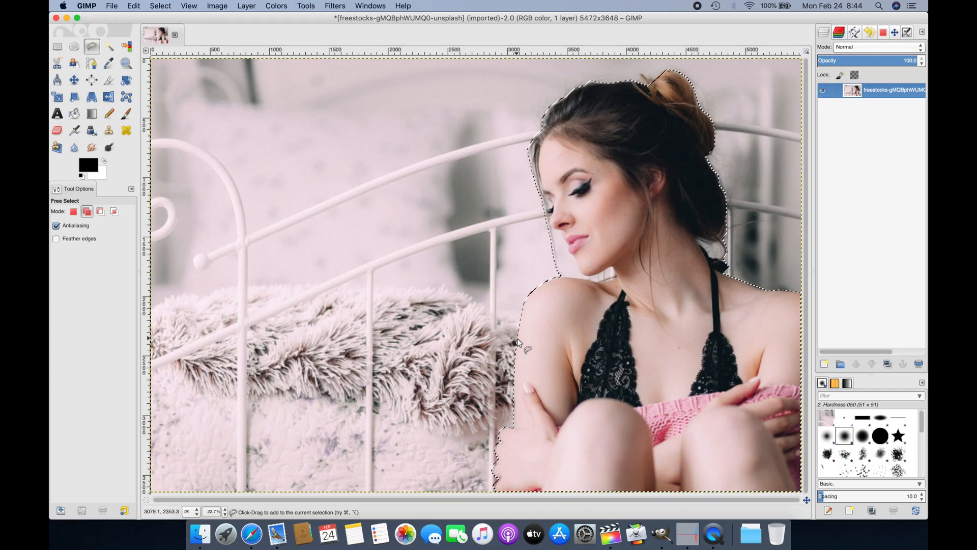
mouse_move(632, 284)
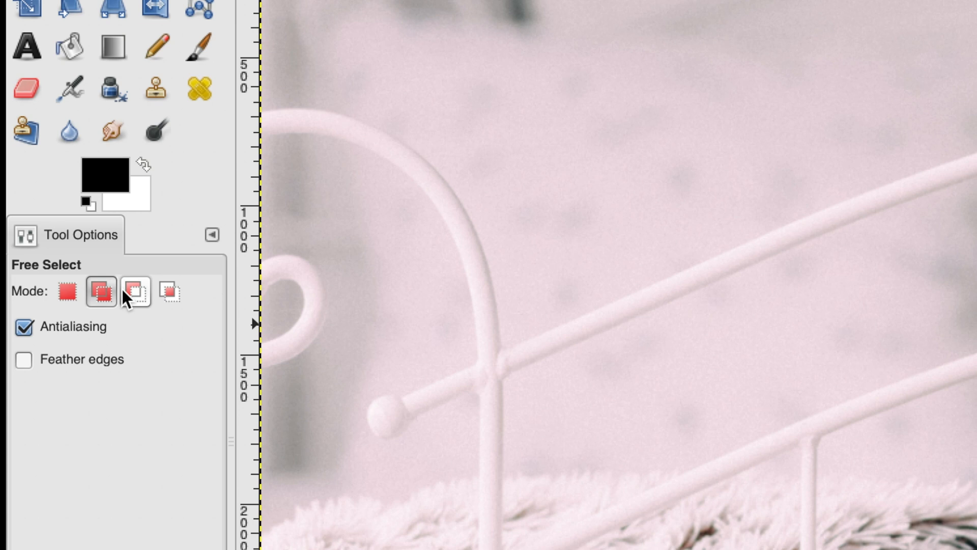
- Set the Free Select mode so new selections replace the current one
left_click(67, 292)
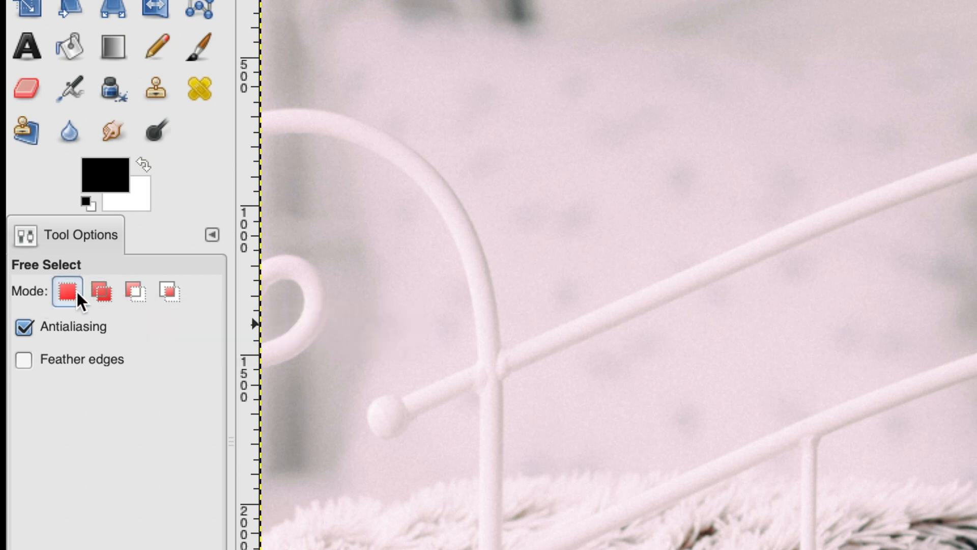
mouse_move(65, 292)
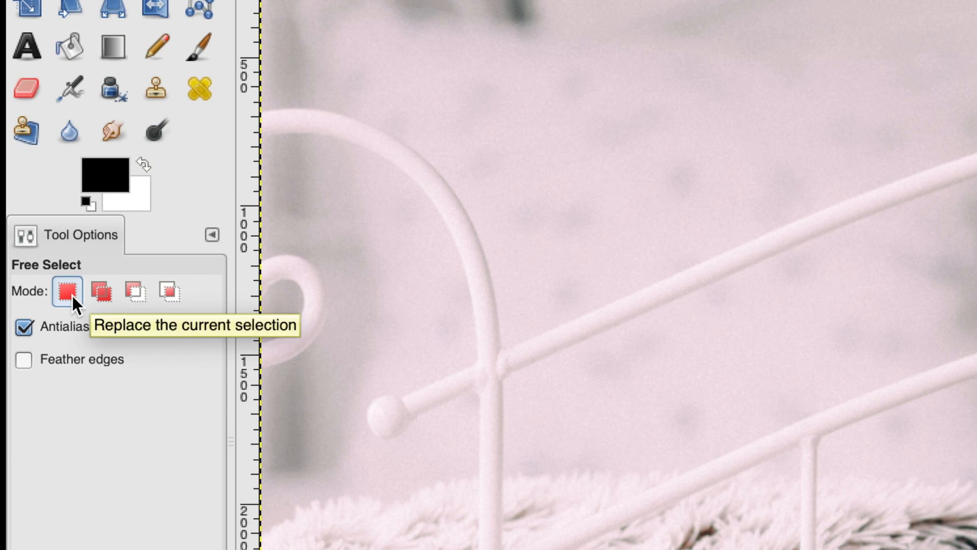
mouse_move(101, 292)
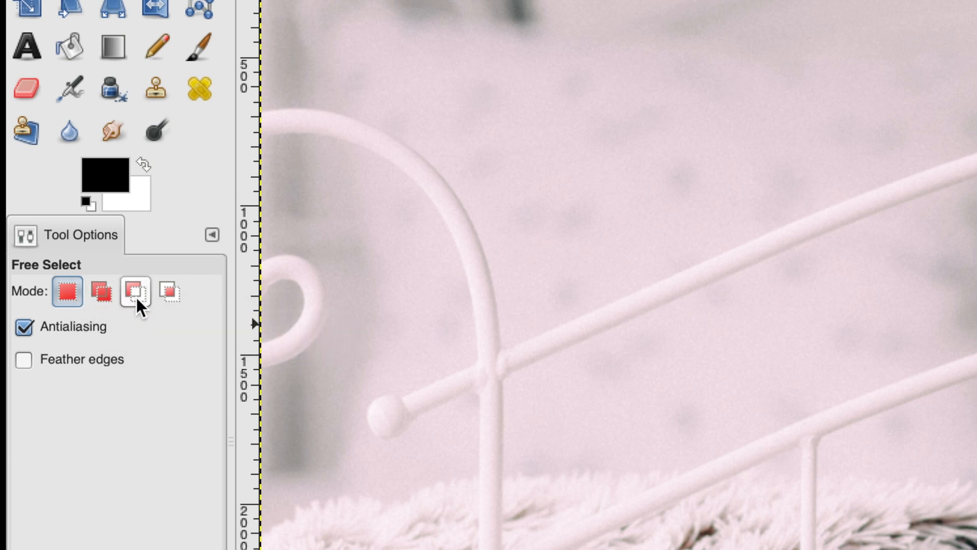
mouse_move(135, 293)
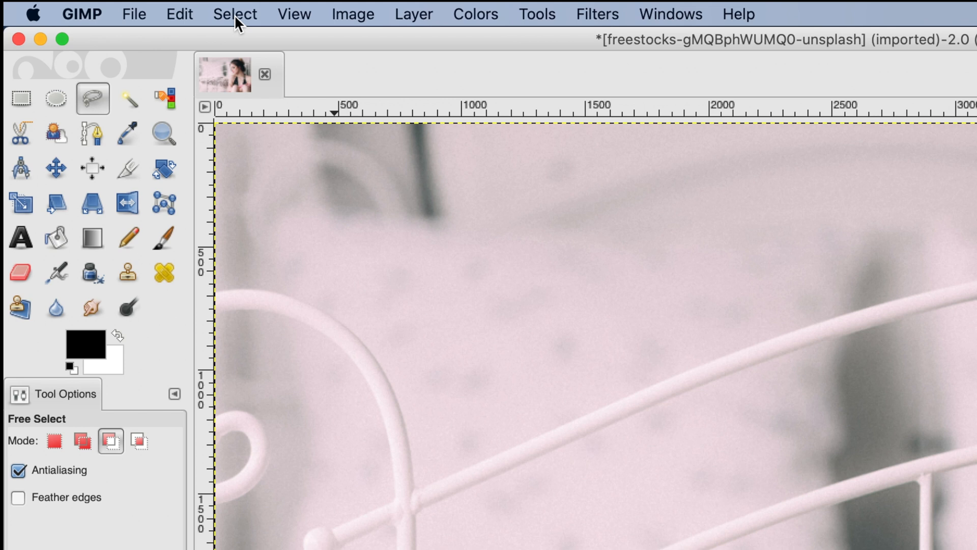
- Feather the selection around the woman by 5 pixels
left_click(235, 13)
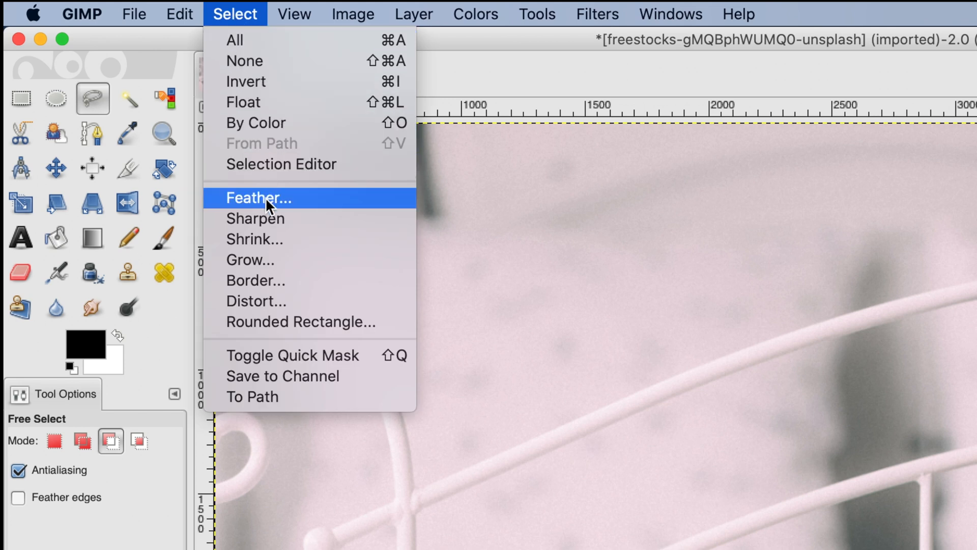
left_click(257, 198)
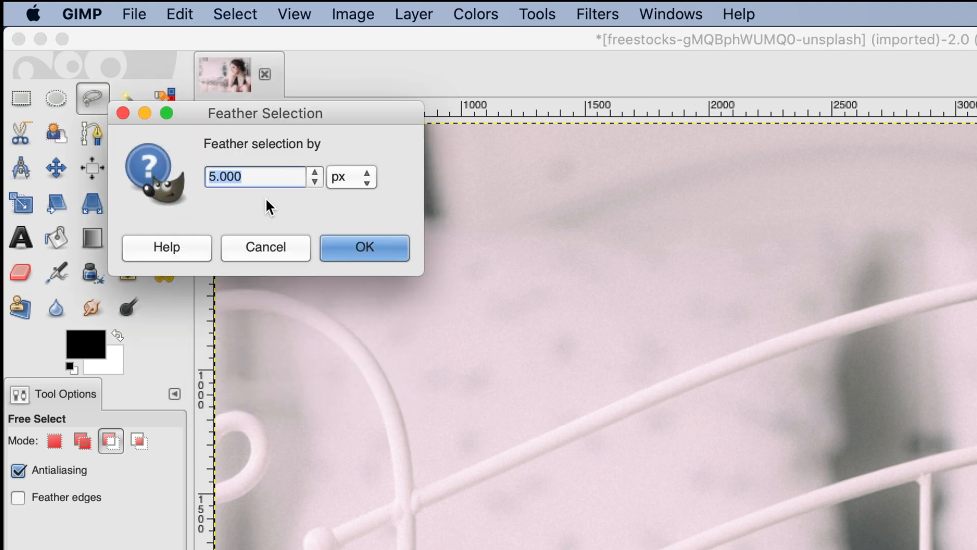
mouse_move(310, 220)
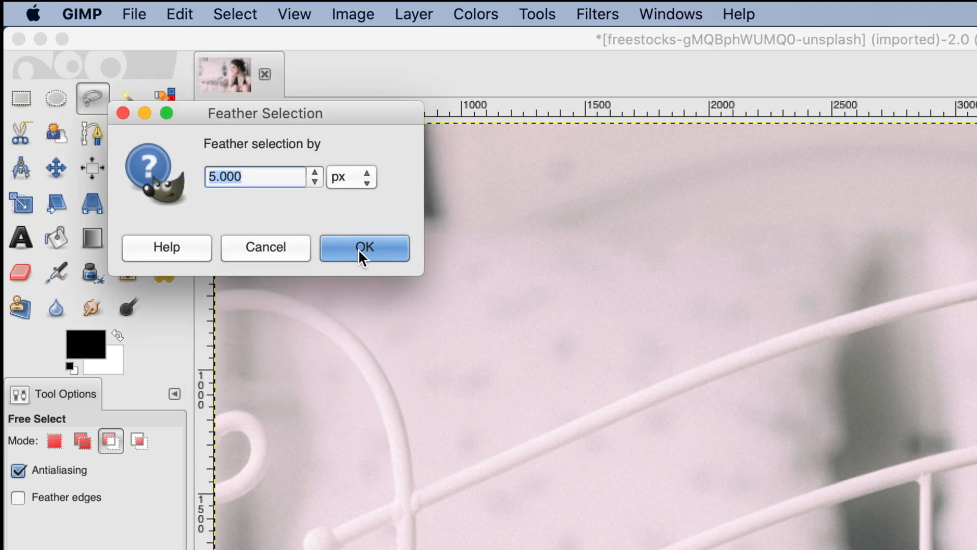
left_click(364, 247)
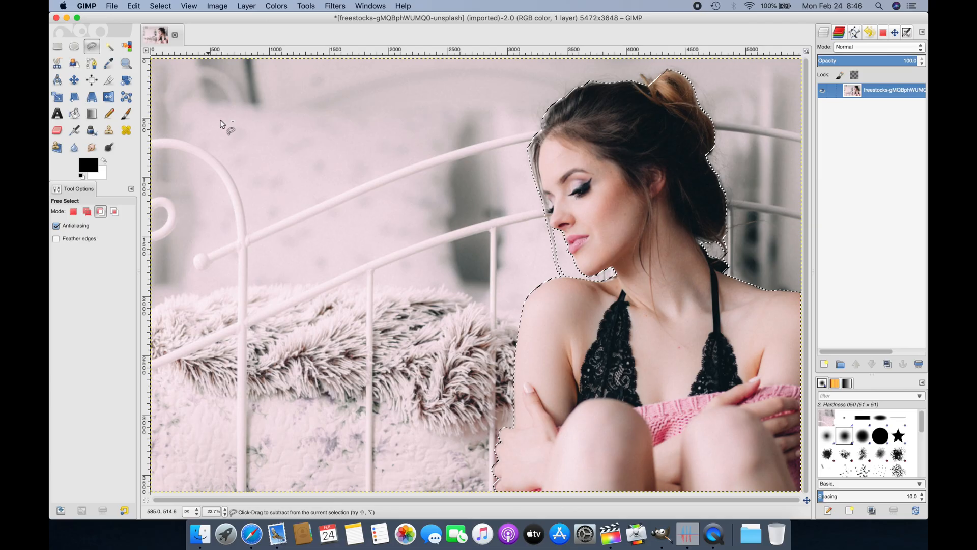
mouse_move(468, 135)
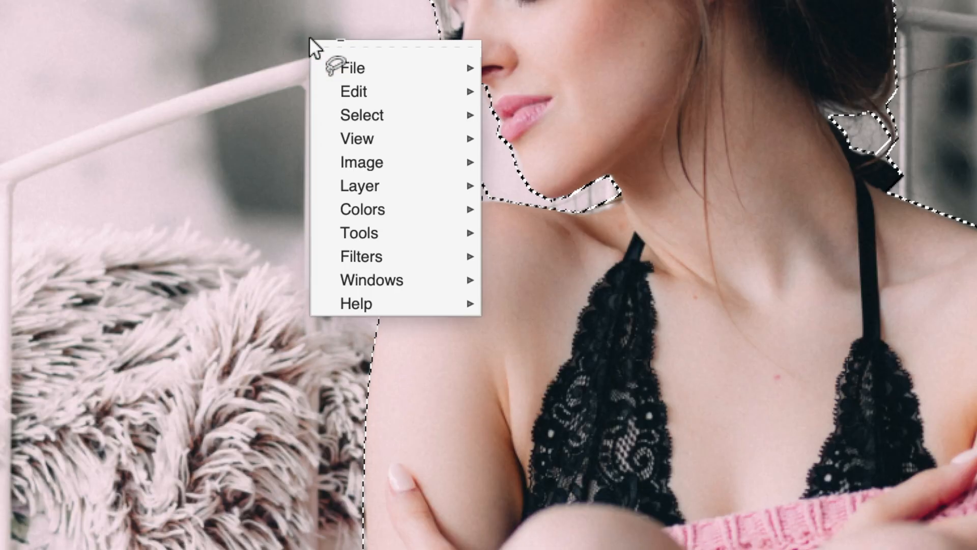
- Invert the selection so the background is selected instead of the woman
left_click(362, 115)
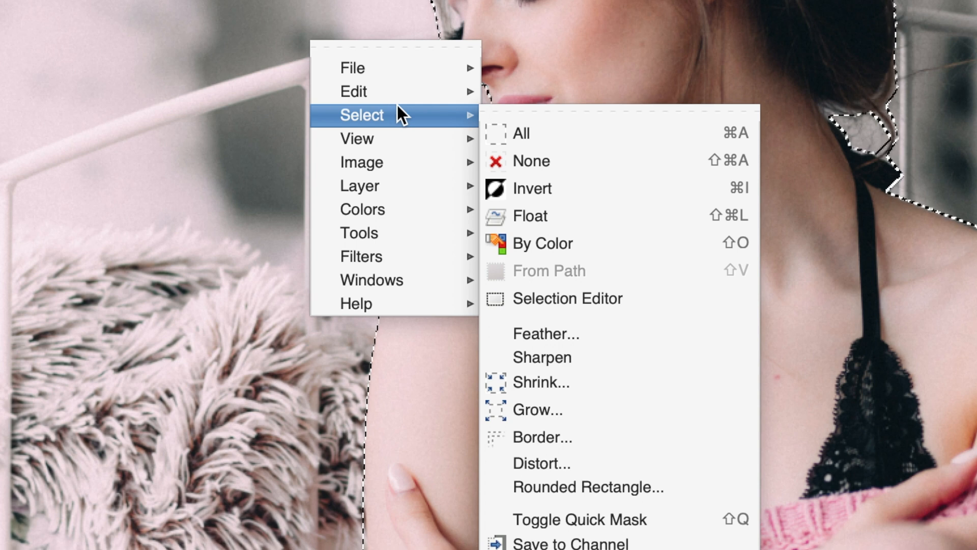
mouse_move(540, 189)
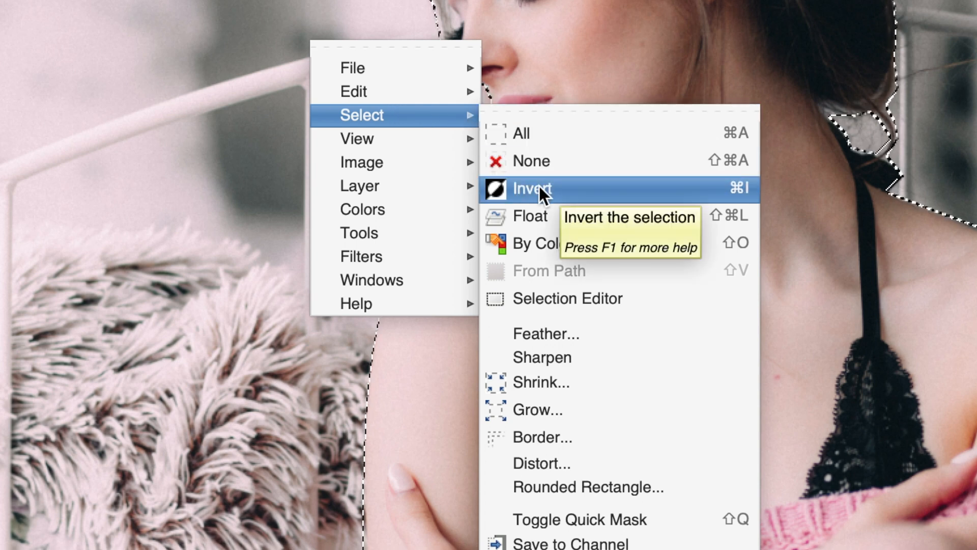
left_click(531, 188)
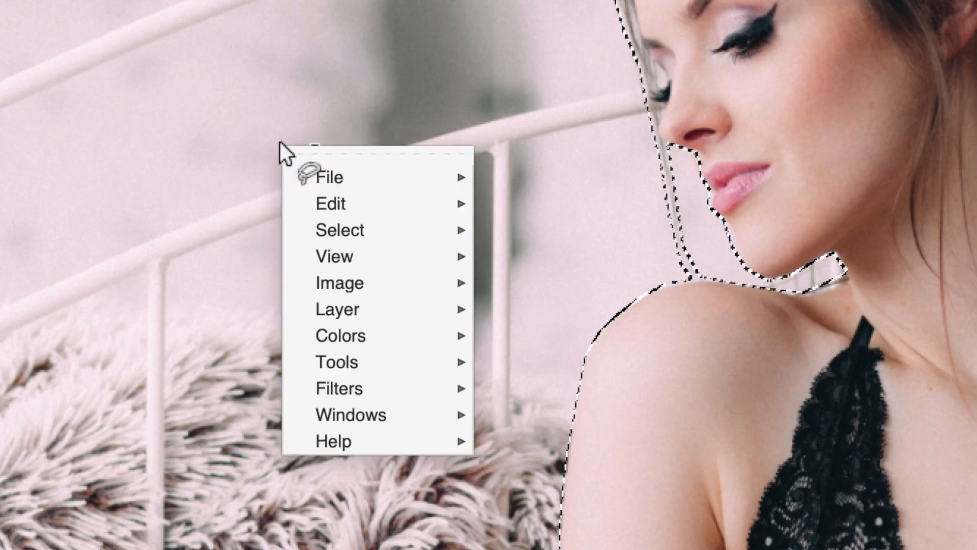
mouse_move(387, 215)
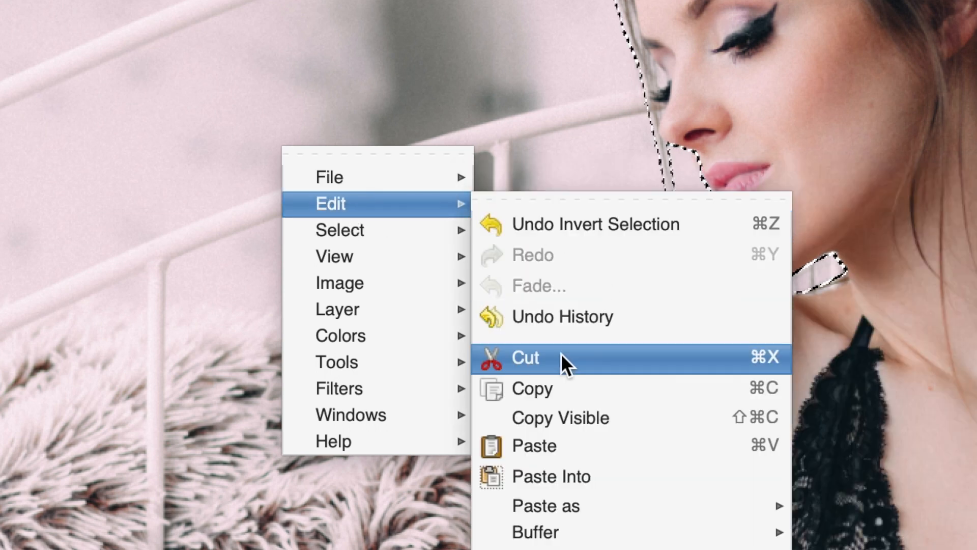
- Cut the selected background so only the woman remains on transparency
left_click(525, 357)
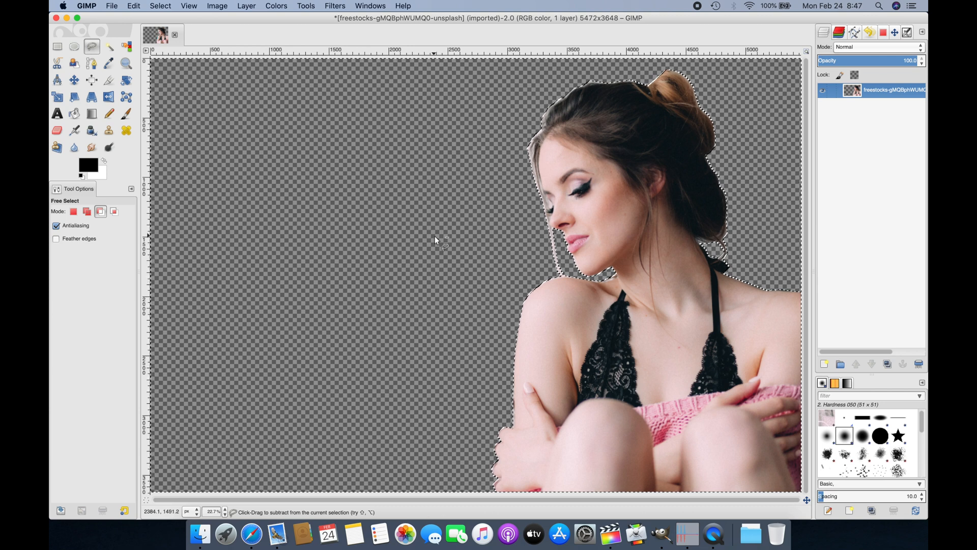
mouse_move(340, 216)
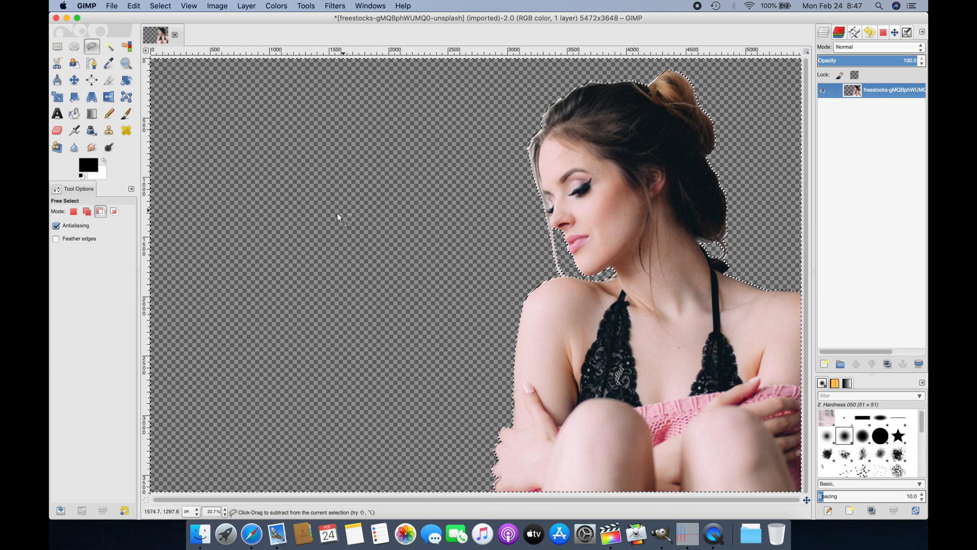
mouse_move(402, 143)
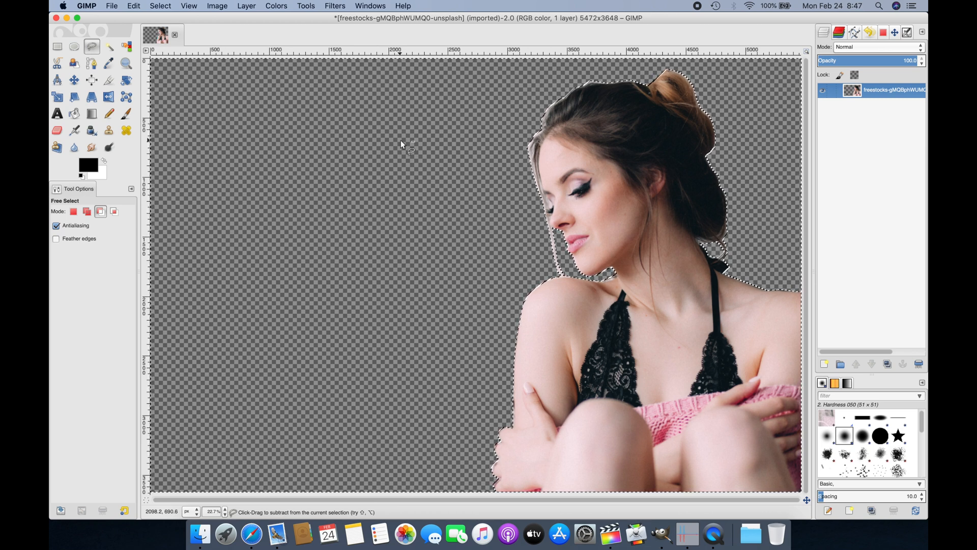
mouse_move(221, 65)
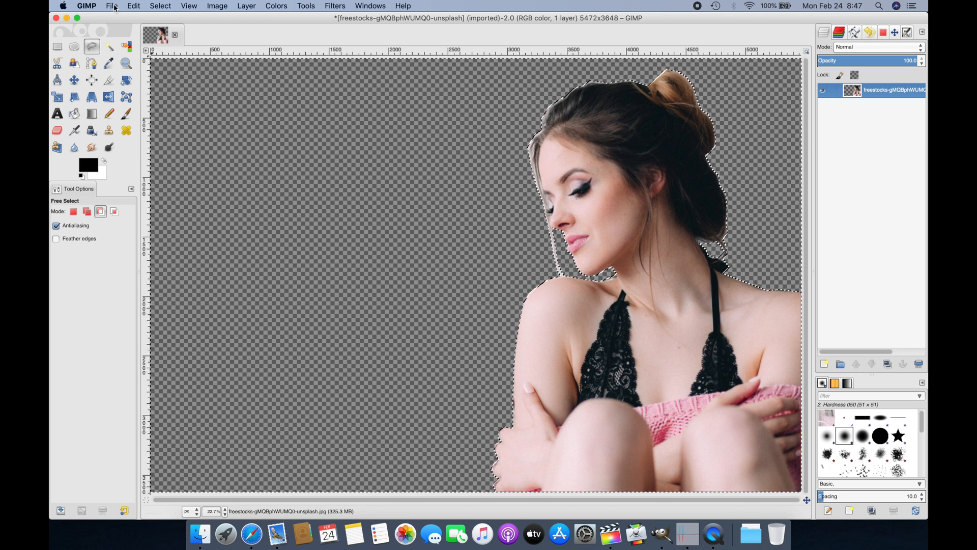
- Show the File menu with Open Recent, Save and Export As
left_click(112, 6)
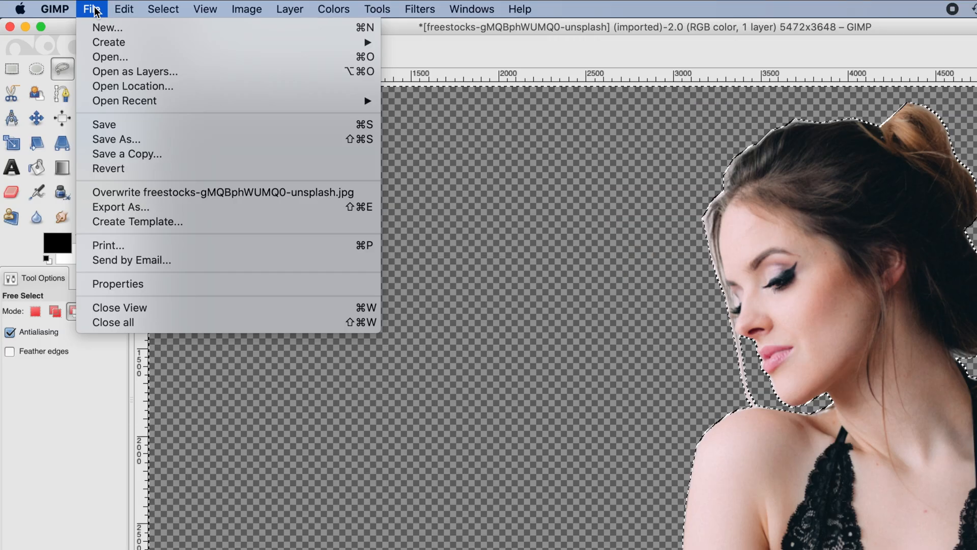
mouse_move(124, 101)
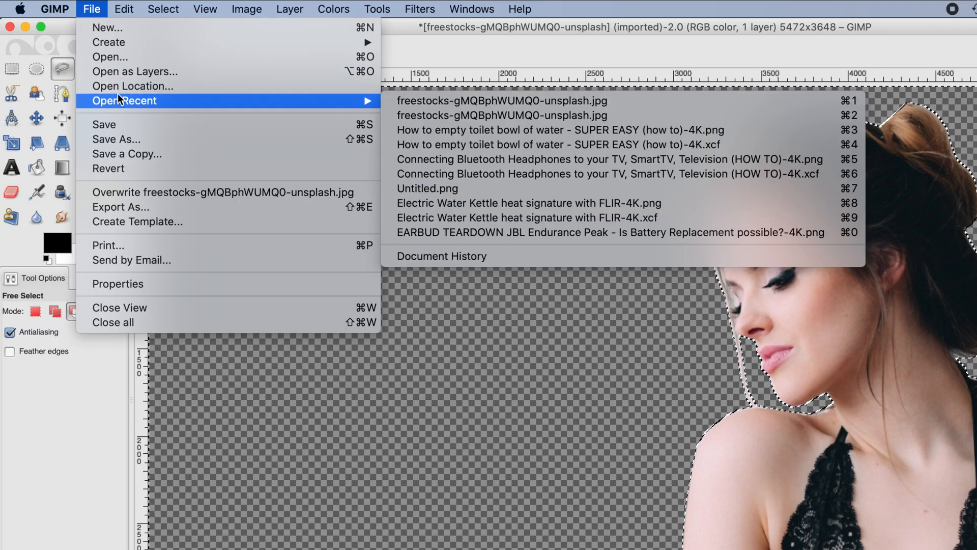
mouse_move(104, 124)
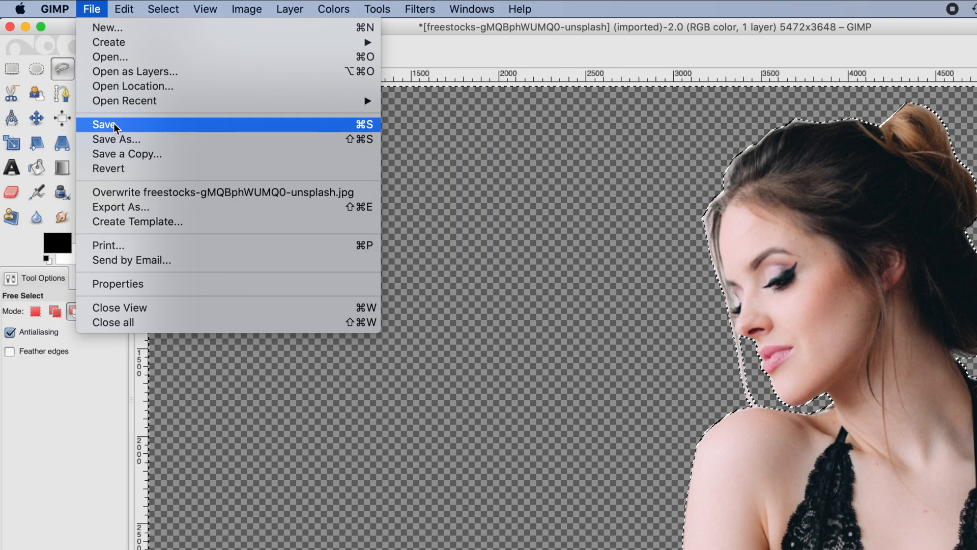
mouse_move(172, 126)
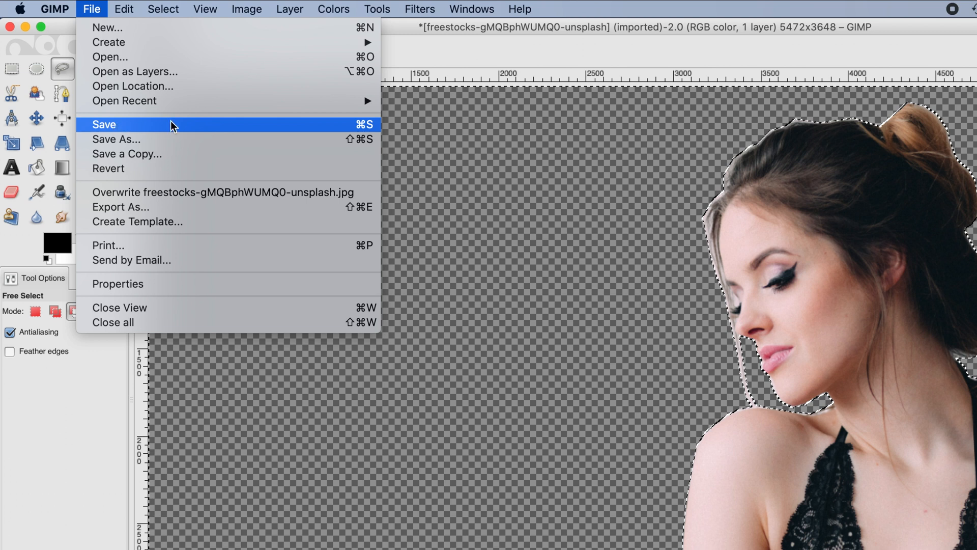
mouse_move(176, 129)
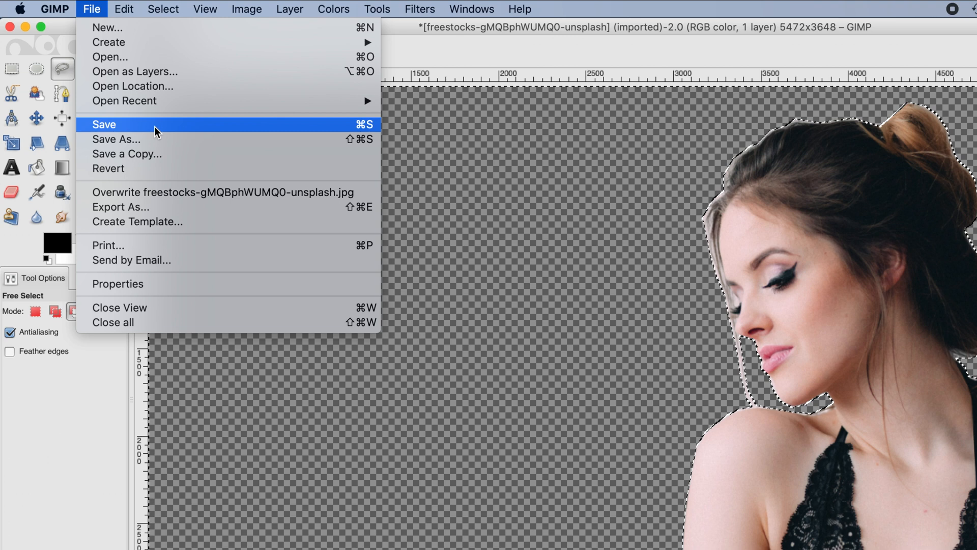
mouse_move(148, 187)
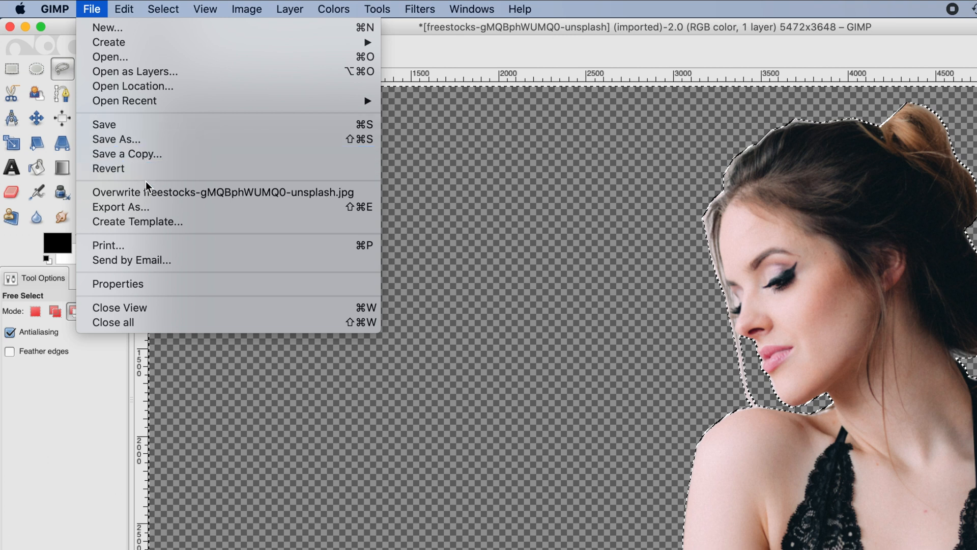
mouse_move(141, 206)
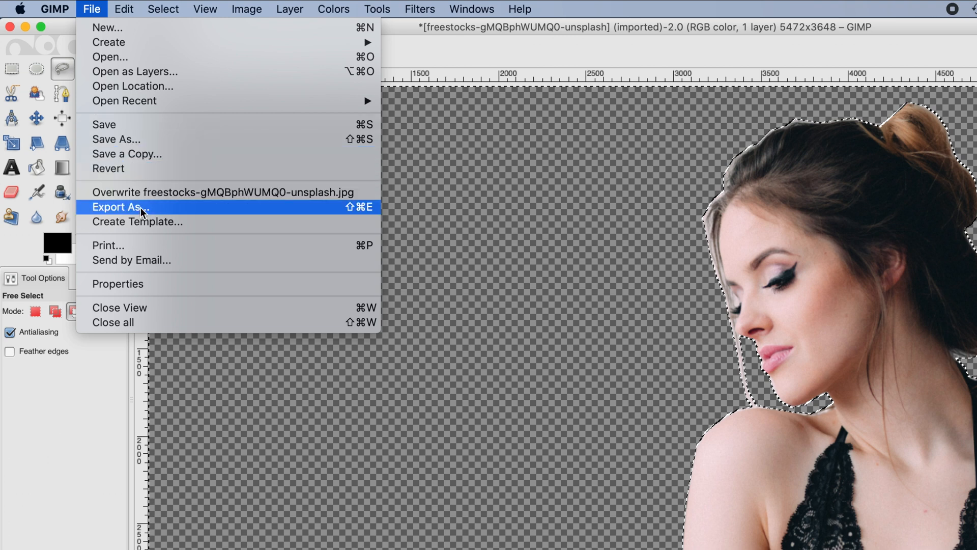
- Start Export As, dismiss the folder read error, and choose PNG image as the file type
left_click(118, 207)
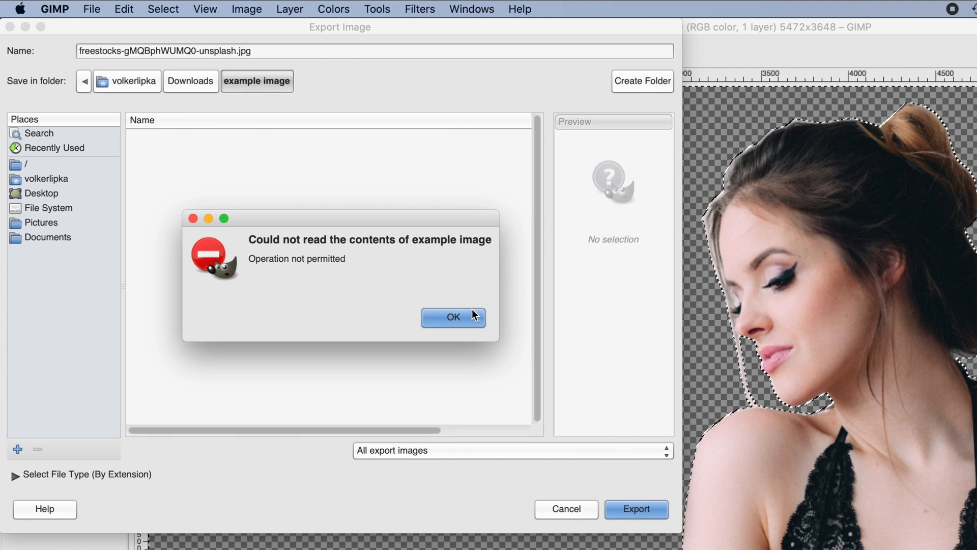
left_click(453, 316)
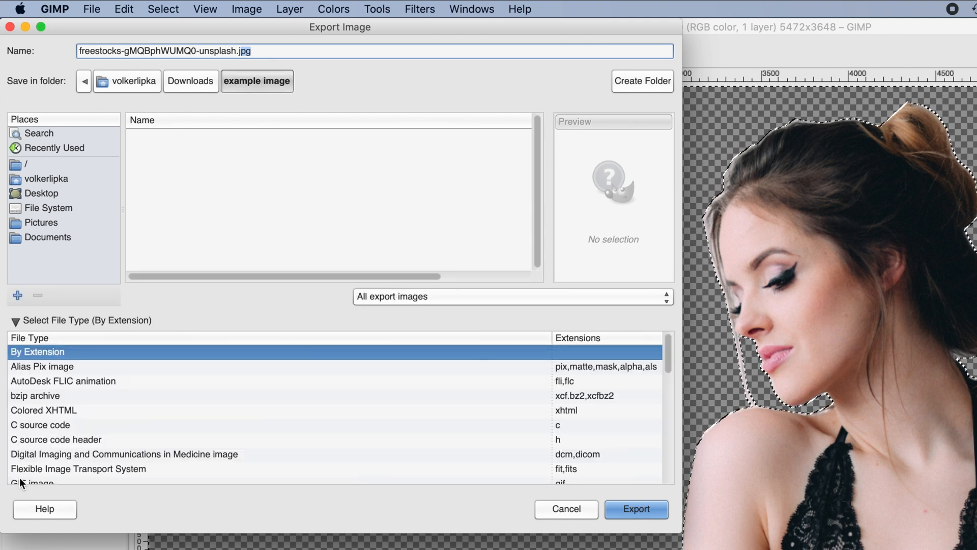
scroll("down", 3)
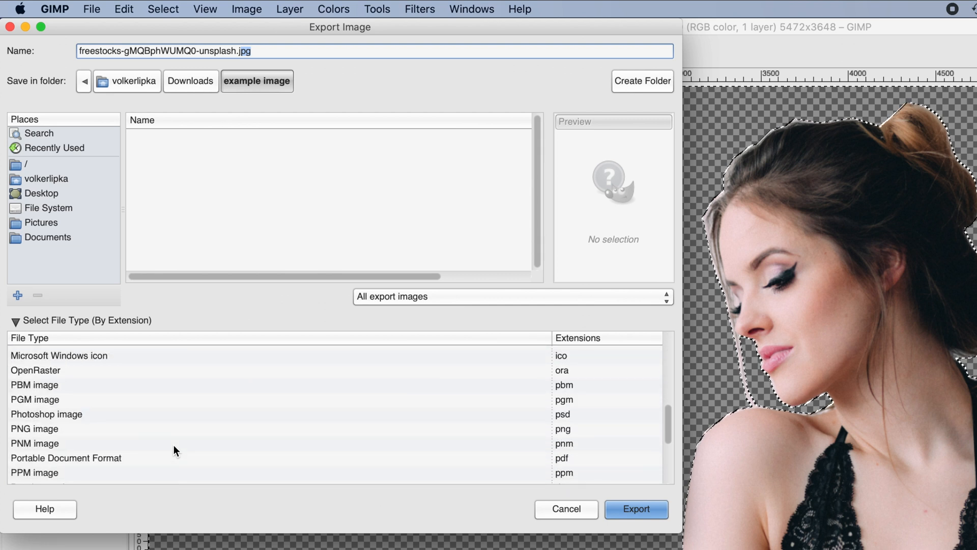
left_click(35, 429)
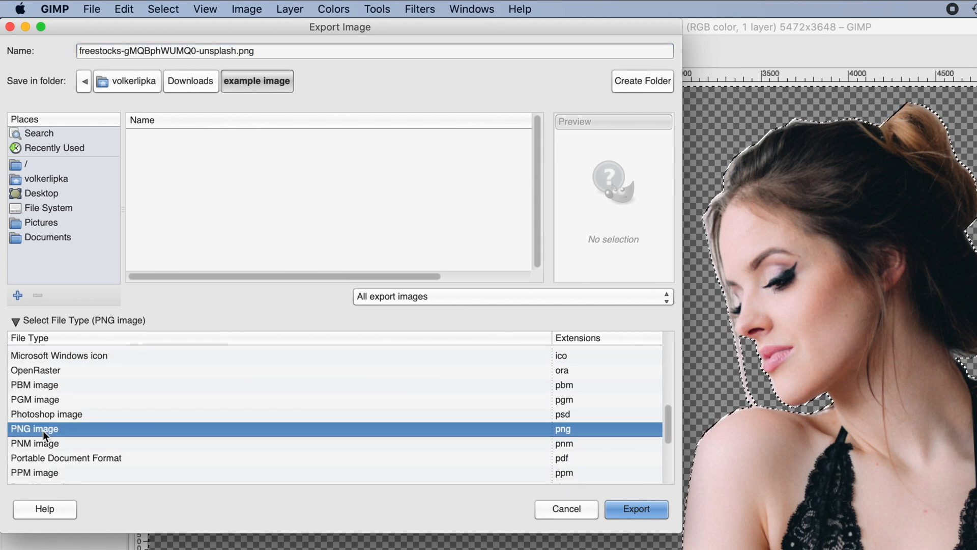
mouse_move(614, 424)
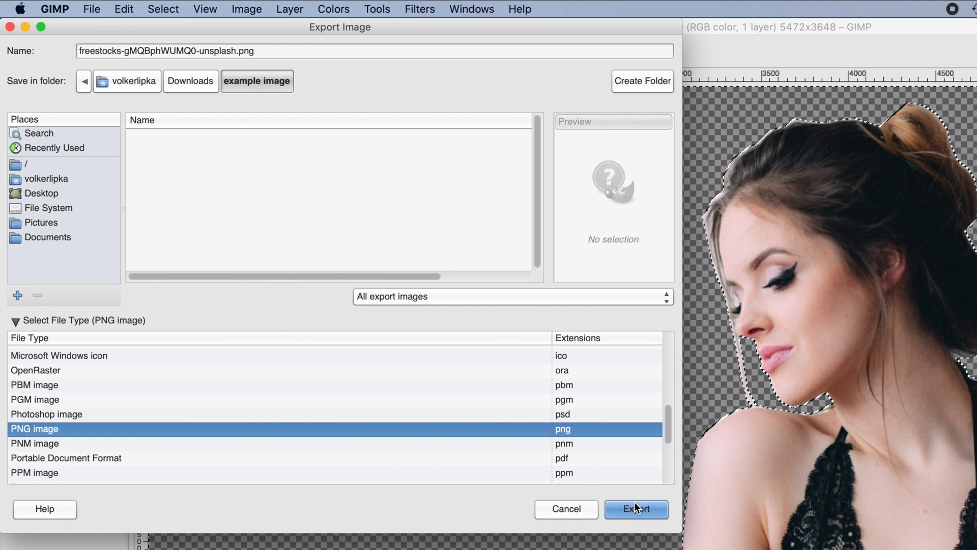
left_click(635, 509)
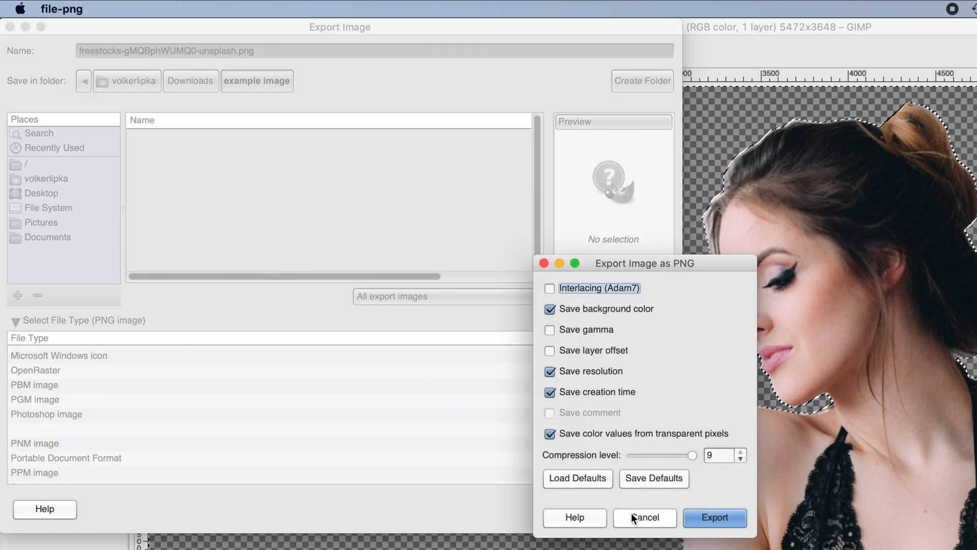
- Confirm the PNG options and save the cut-out portrait into the example image folder
left_click(714, 517)
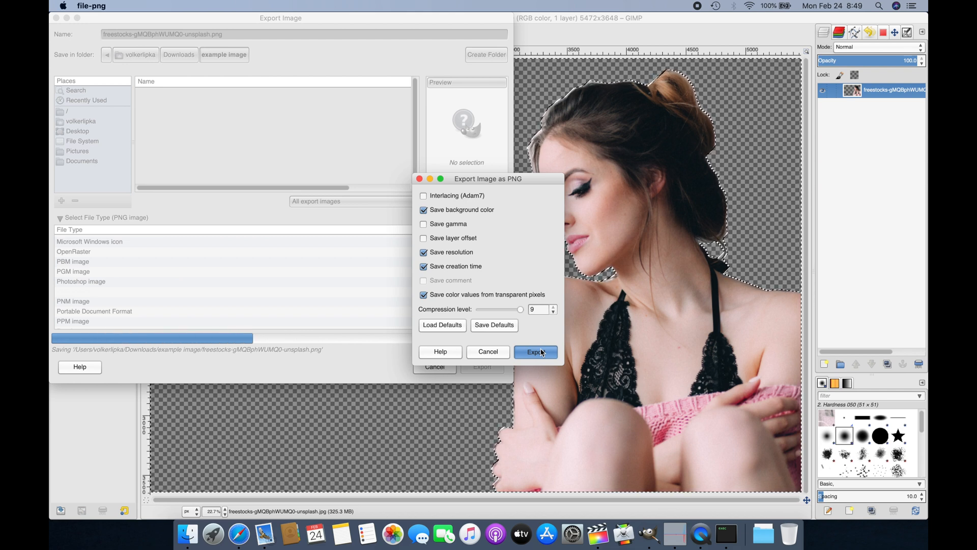
left_click(534, 351)
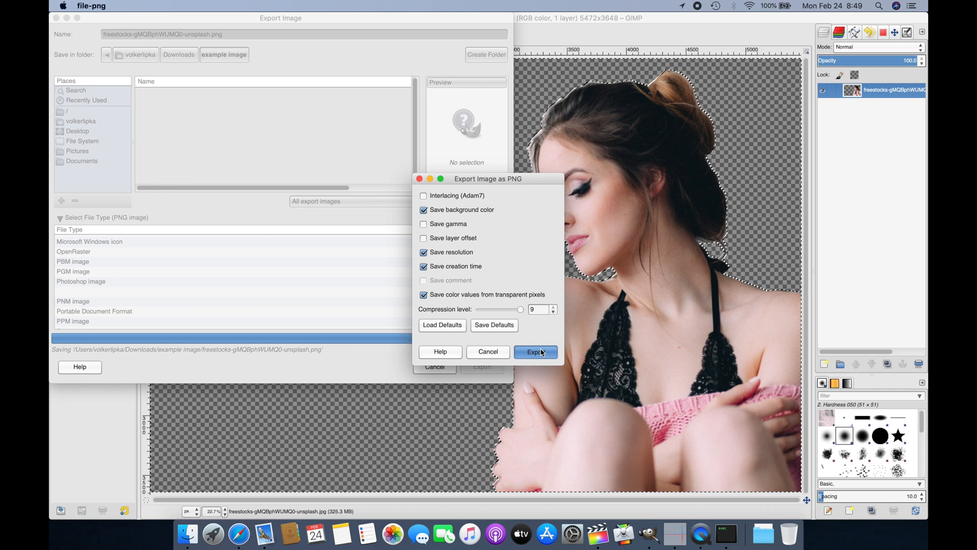
left_click(535, 351)
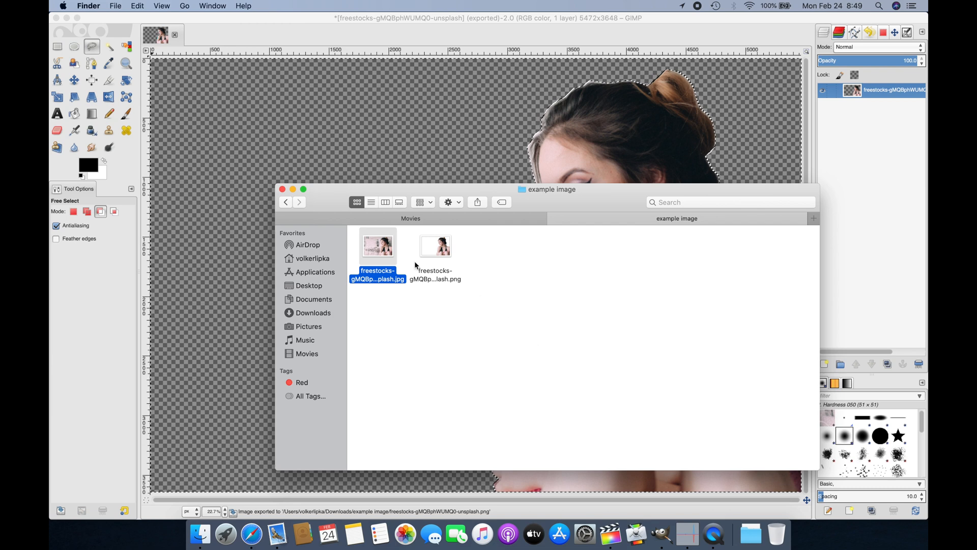
- Select the exported .png file beside the original JPEG in Finder
left_click(435, 245)
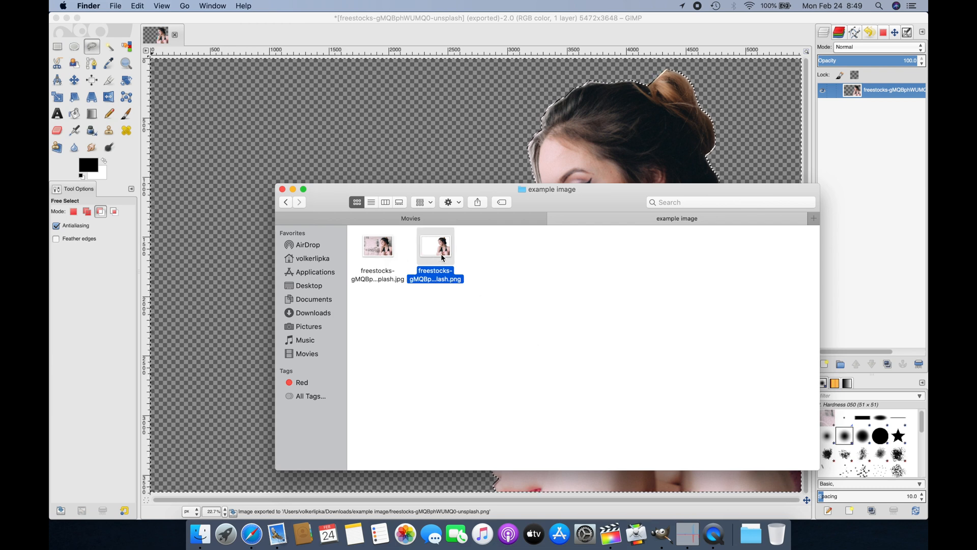